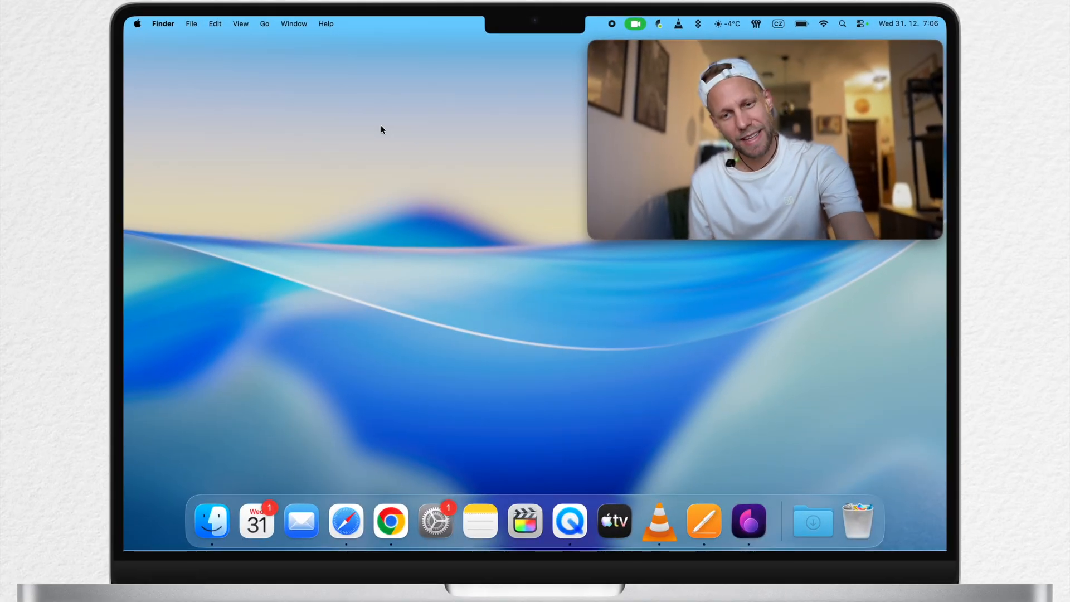
Open a Finder window, close it, then open a fresh Finder window
left_click(211, 522)
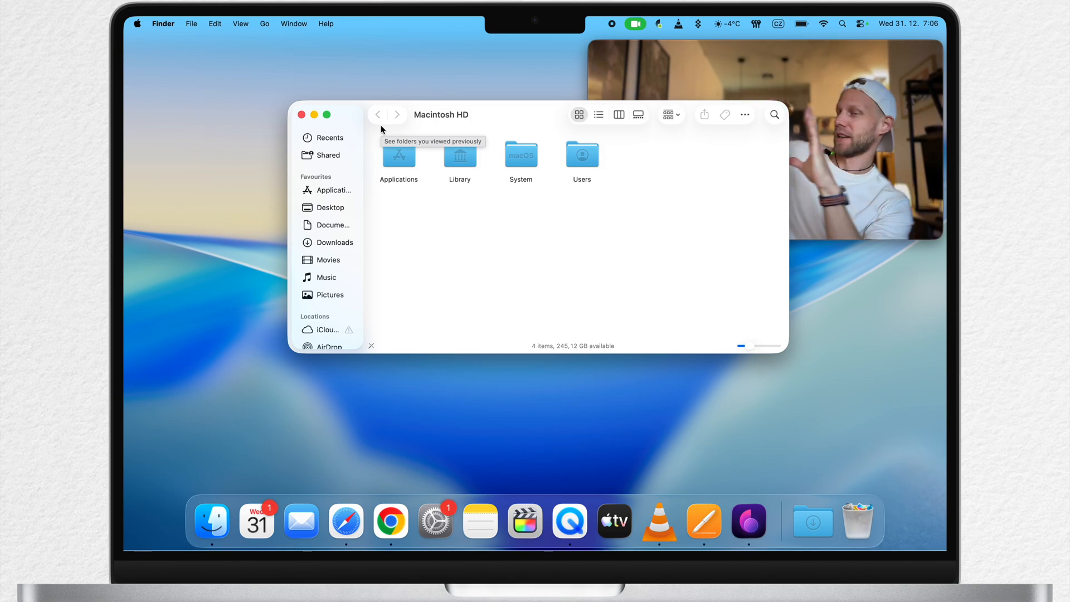
mouse_move(495, 107)
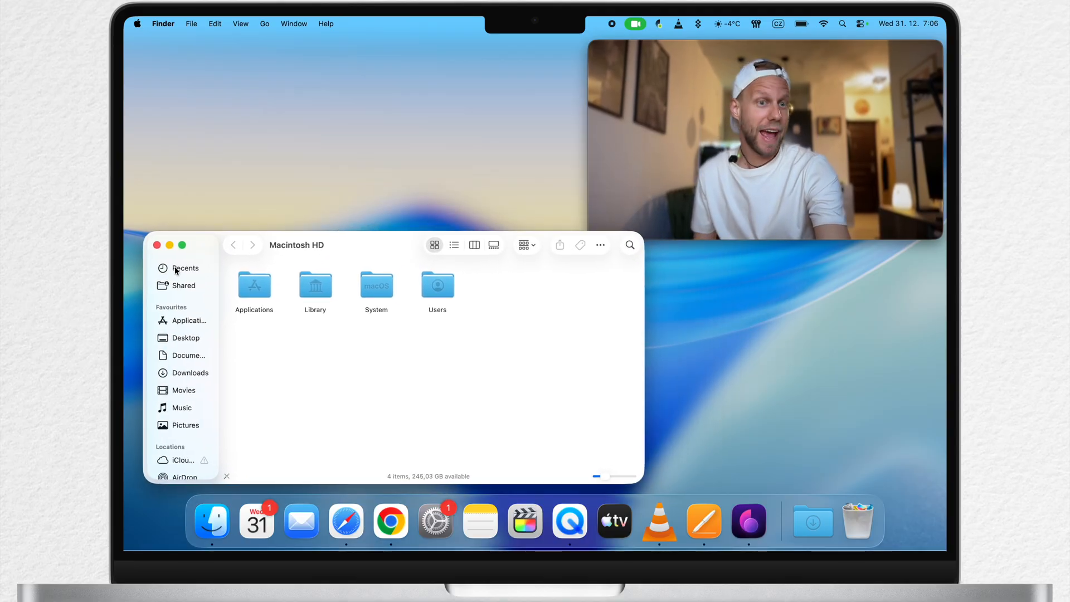
left_click(157, 245)
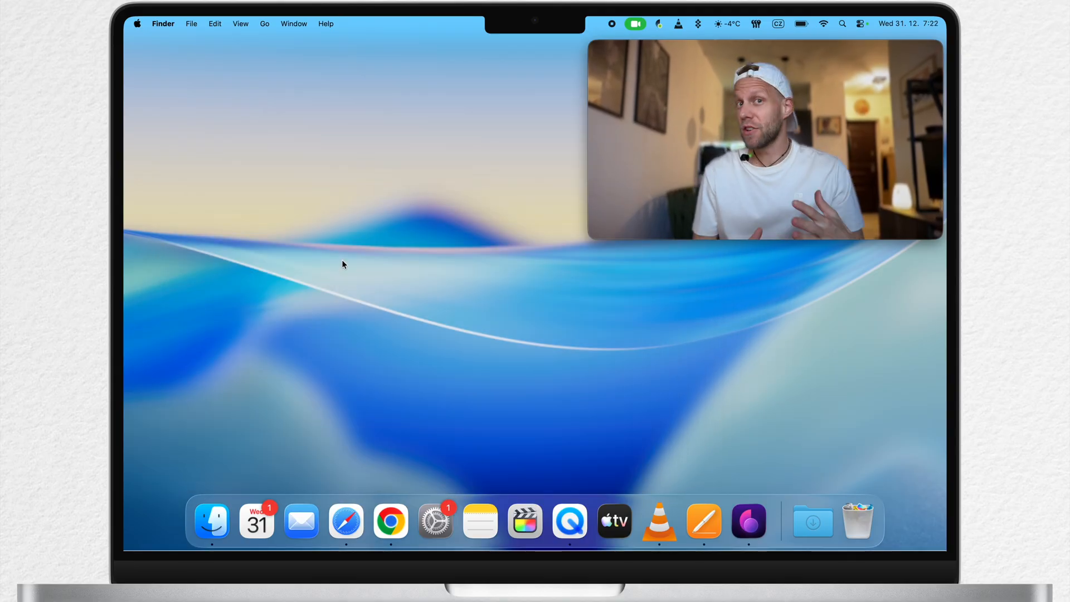
left_click(215, 522)
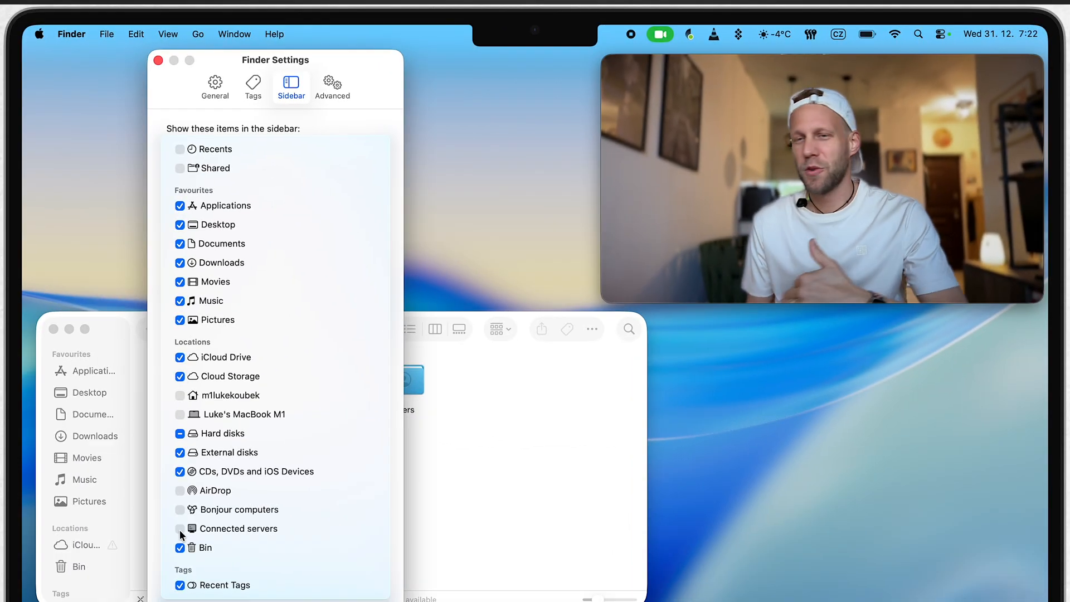
mouse_move(158, 276)
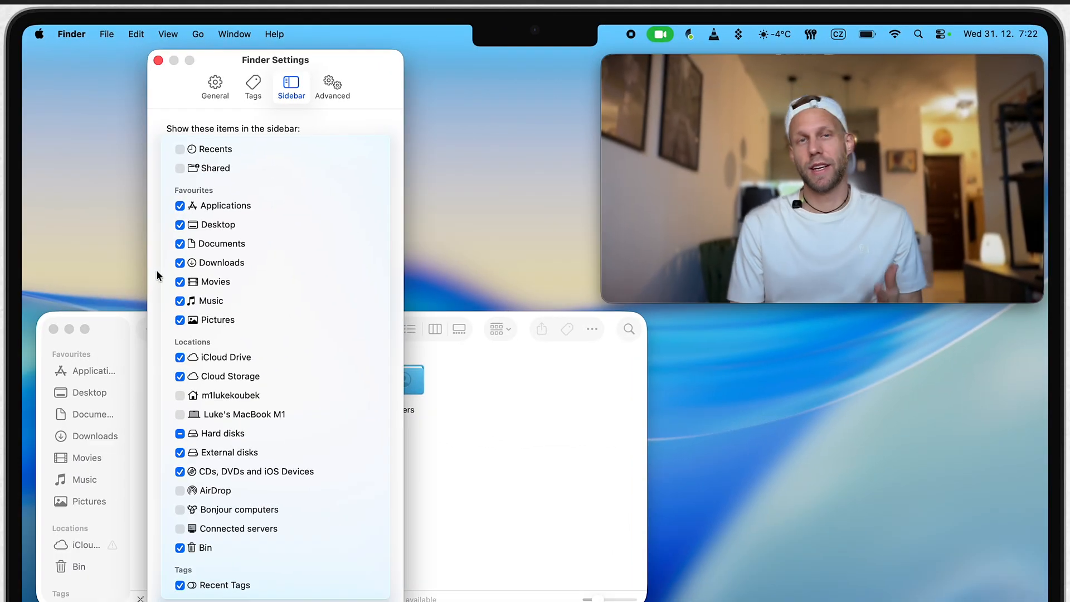
mouse_move(232, 277)
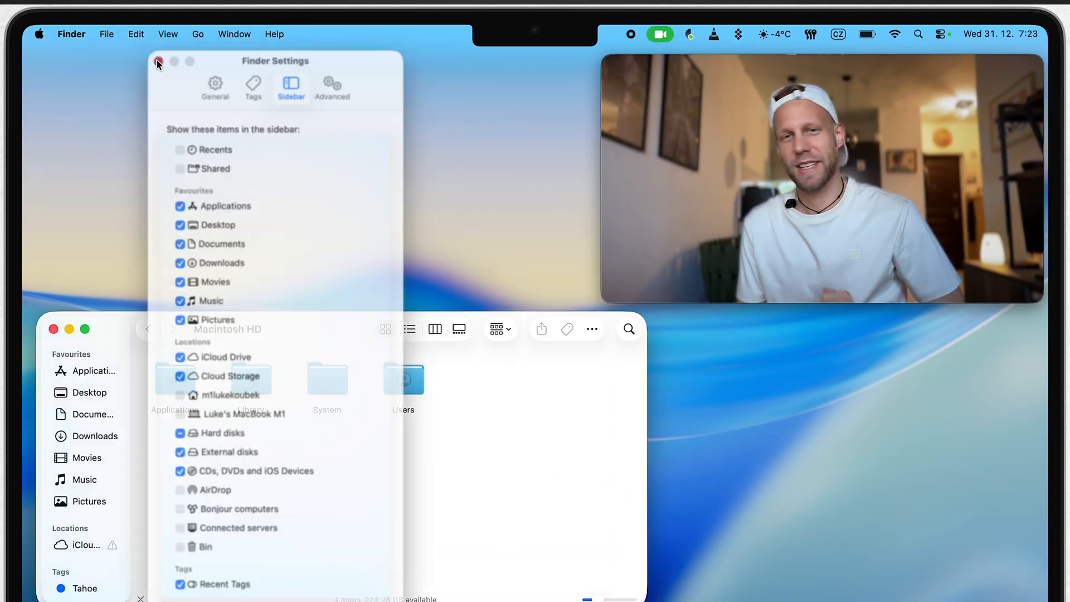
Open the Documents folder, then a folder inside it
left_click(159, 63)
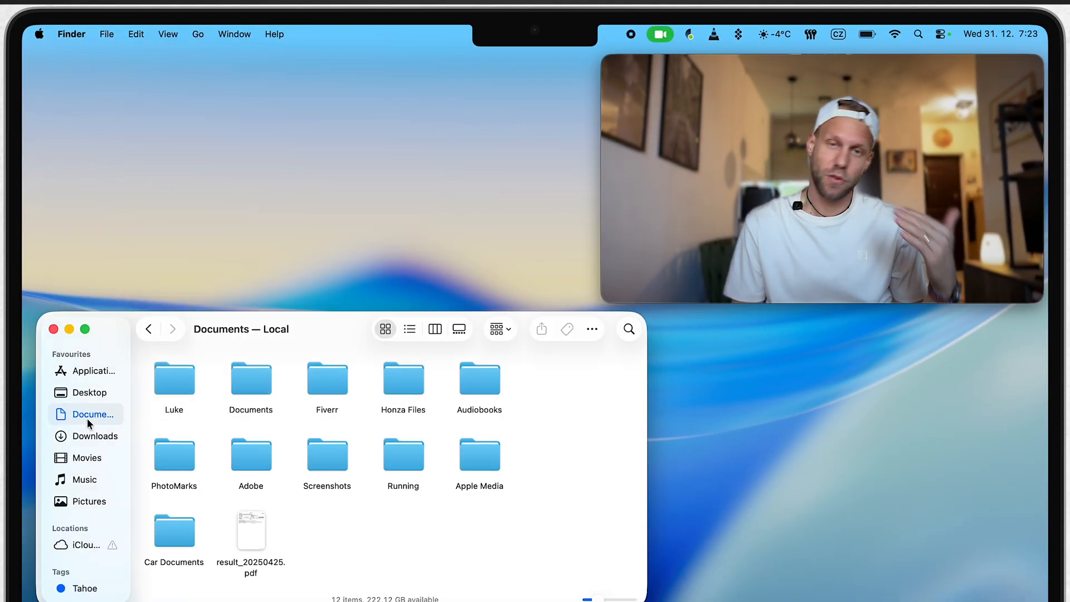
left_click(174, 378)
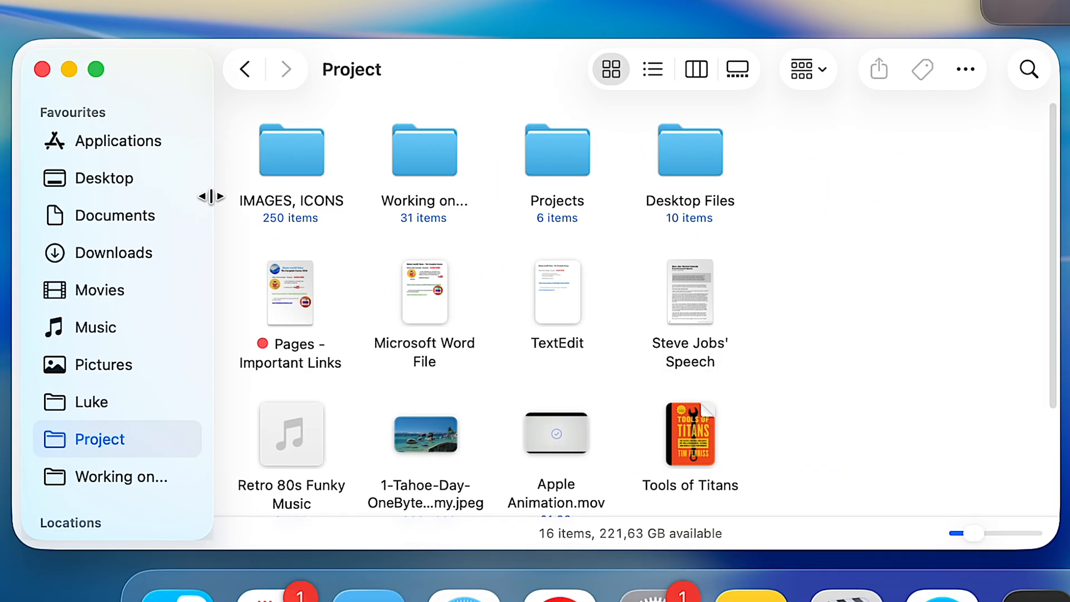
mouse_move(585, 83)
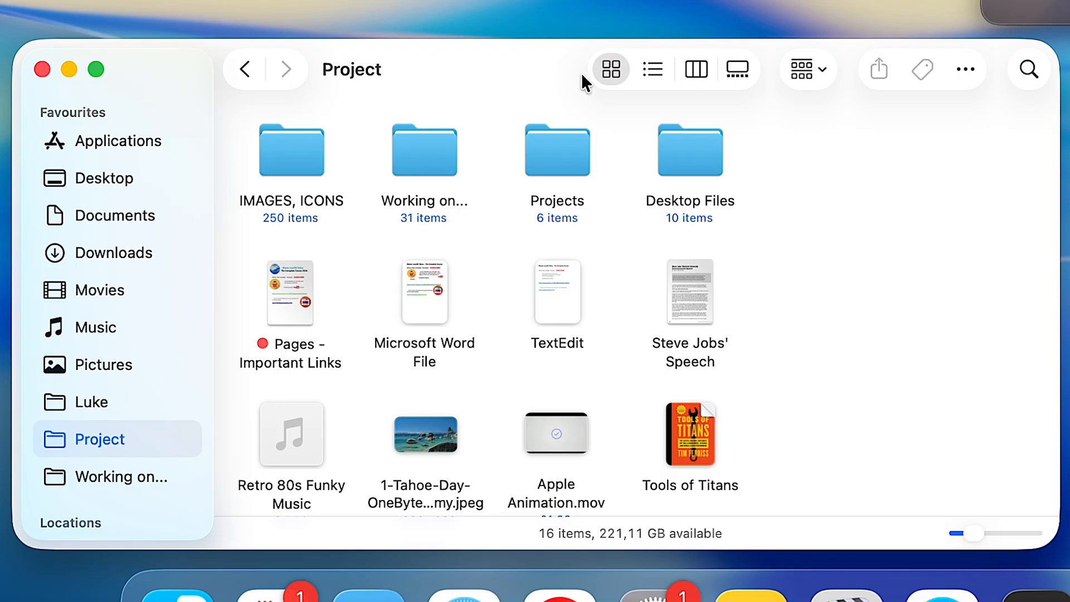
List Project with the Size column beside Name, then open LookUp in Icon view
left_click(653, 69)
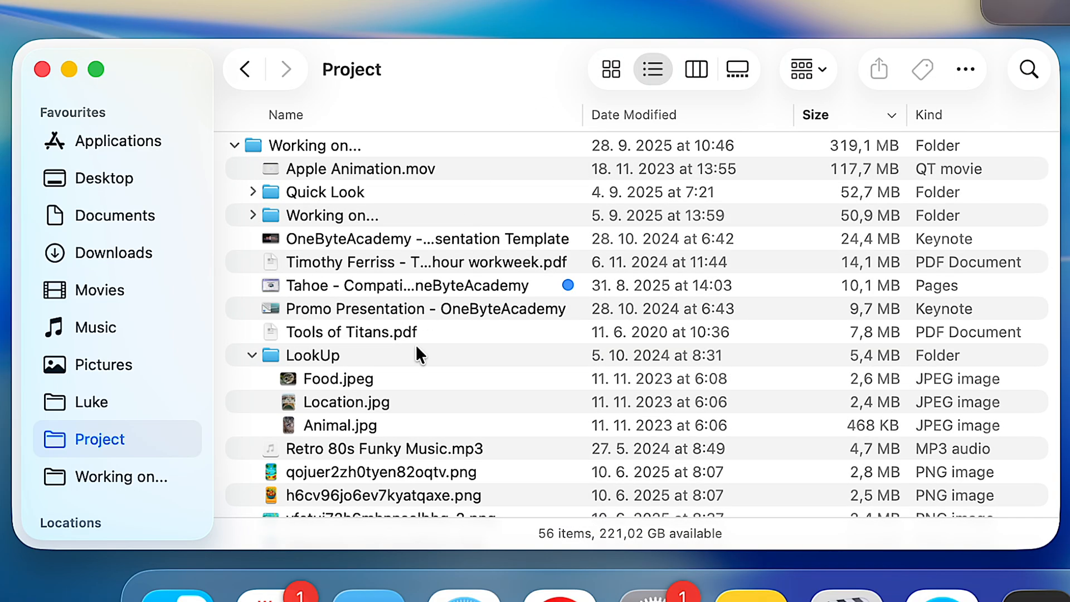
mouse_move(800, 123)
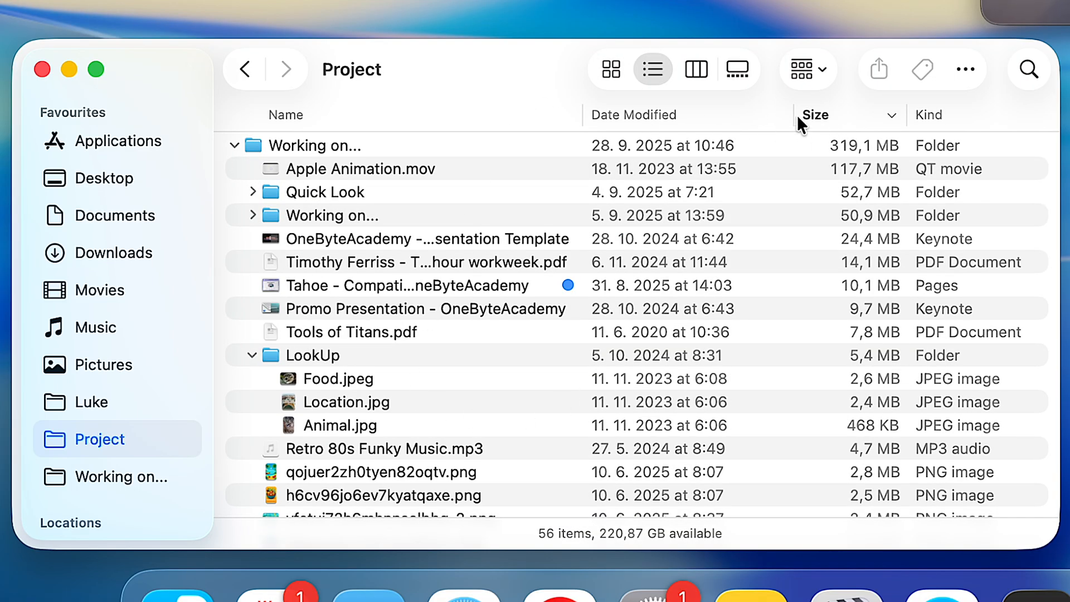
mouse_move(754, 118)
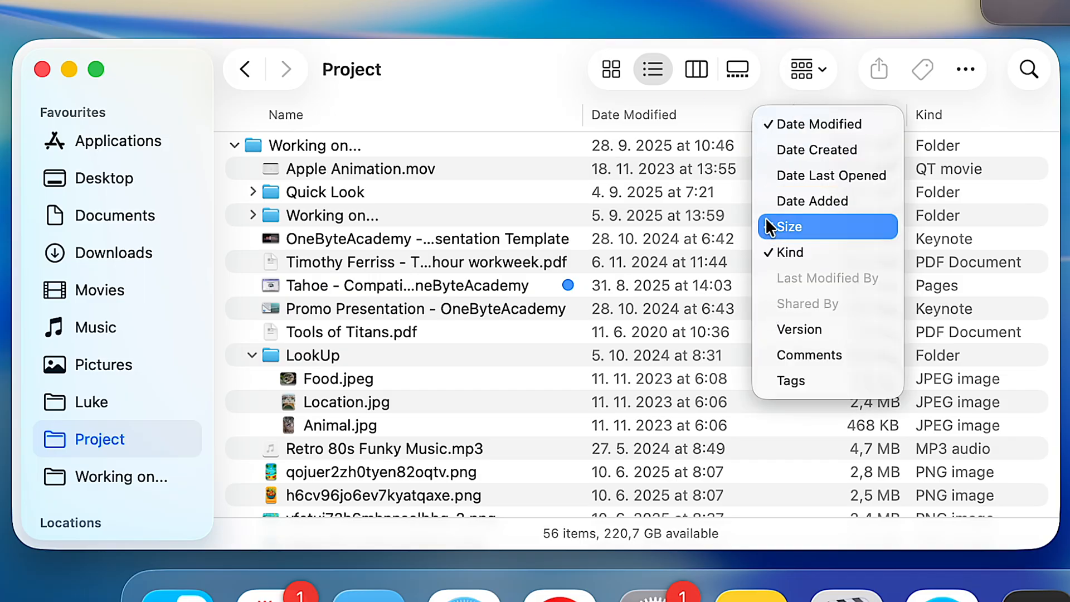
left_click(790, 227)
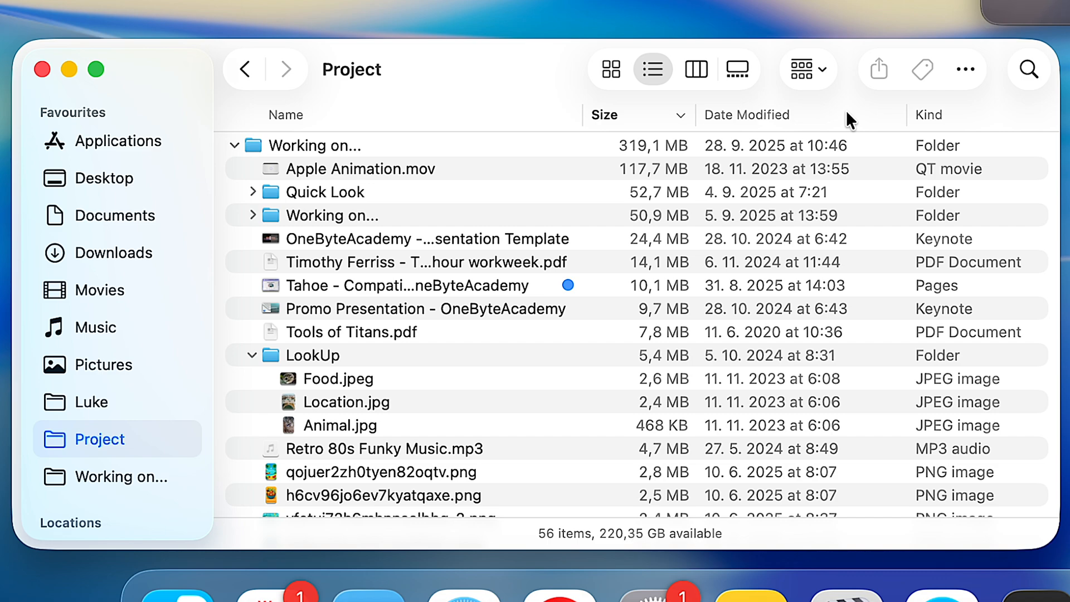
left_click(313, 355)
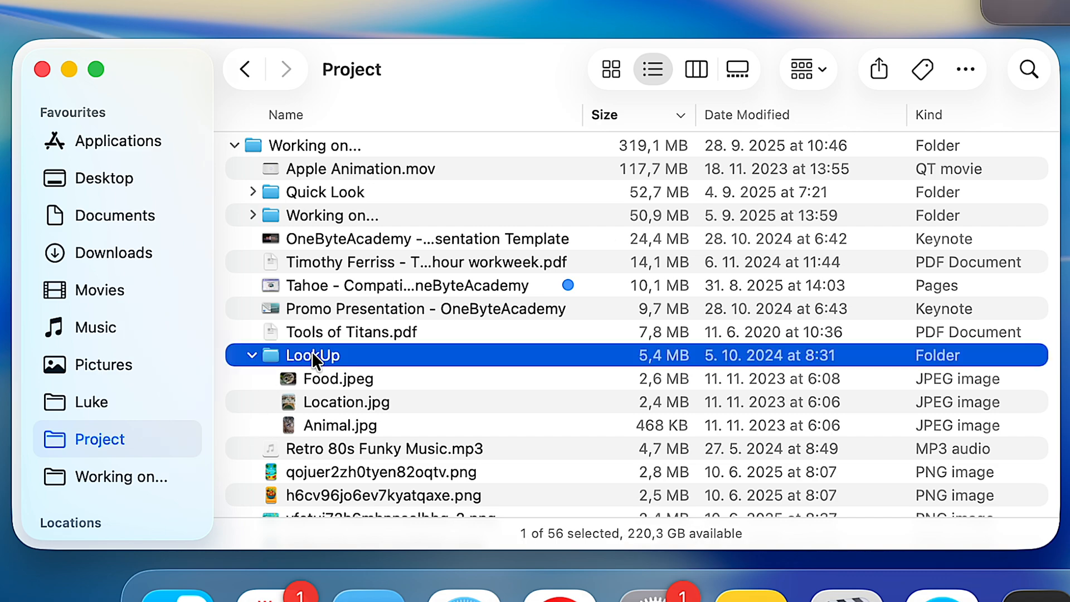
double_click(313, 355)
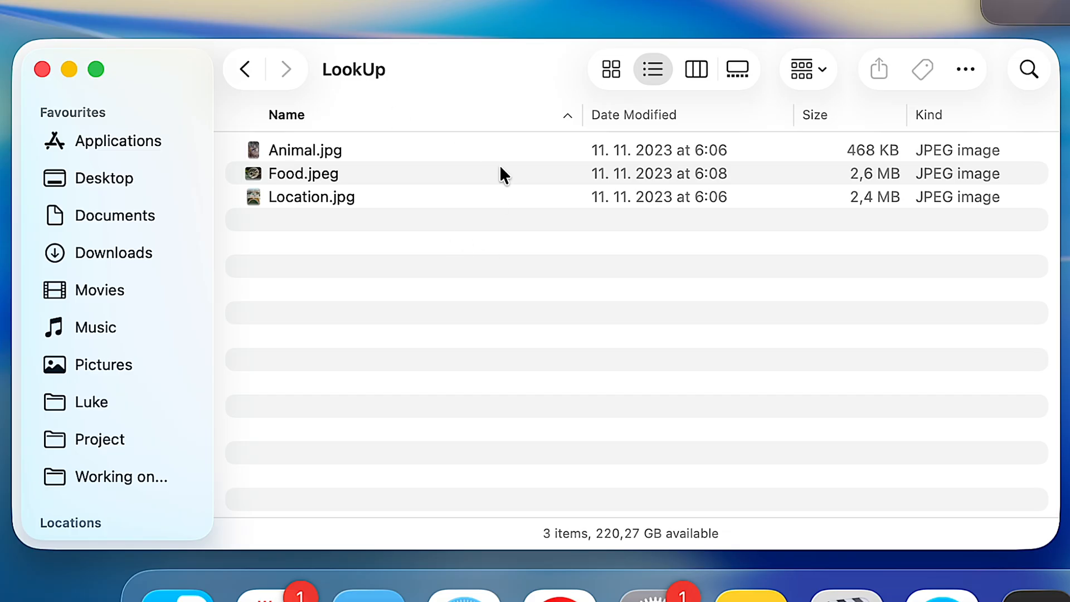
left_click(611, 69)
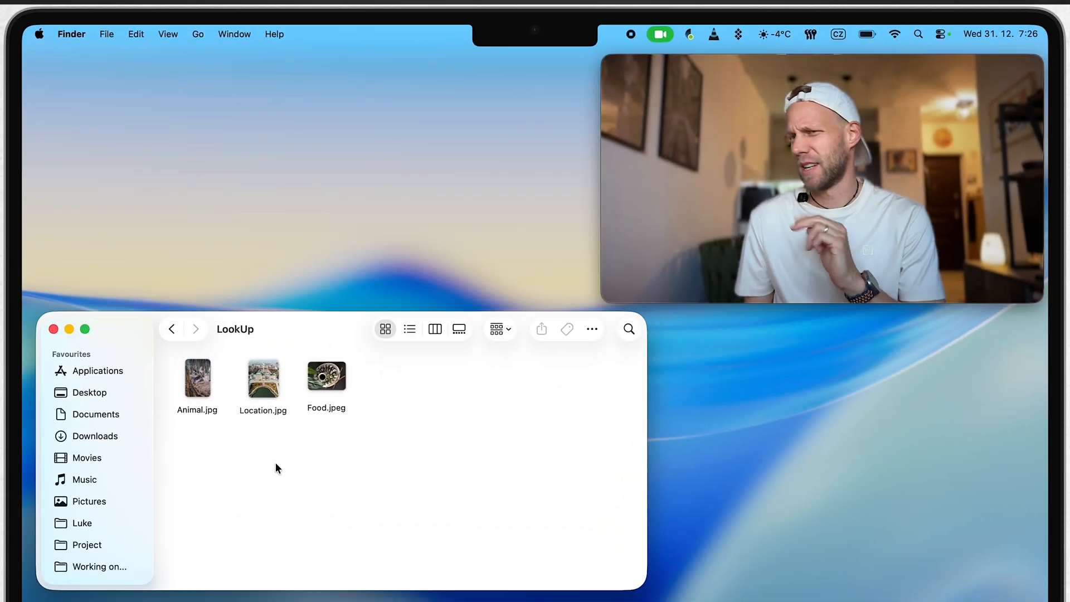
Go back to Project and turn on the path bar and status bar
left_click(167, 34)
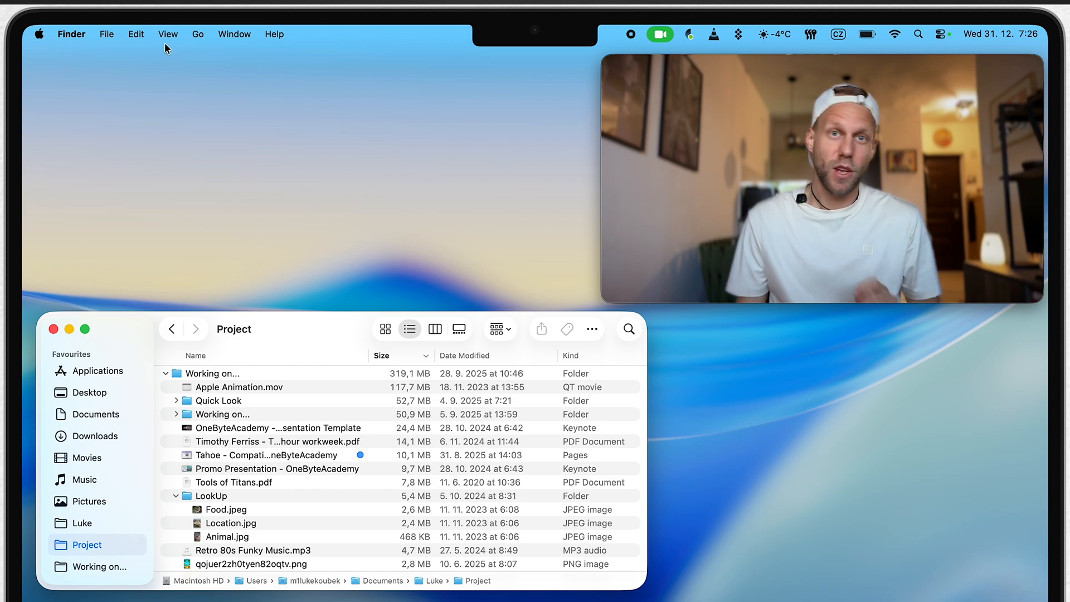
left_click(168, 34)
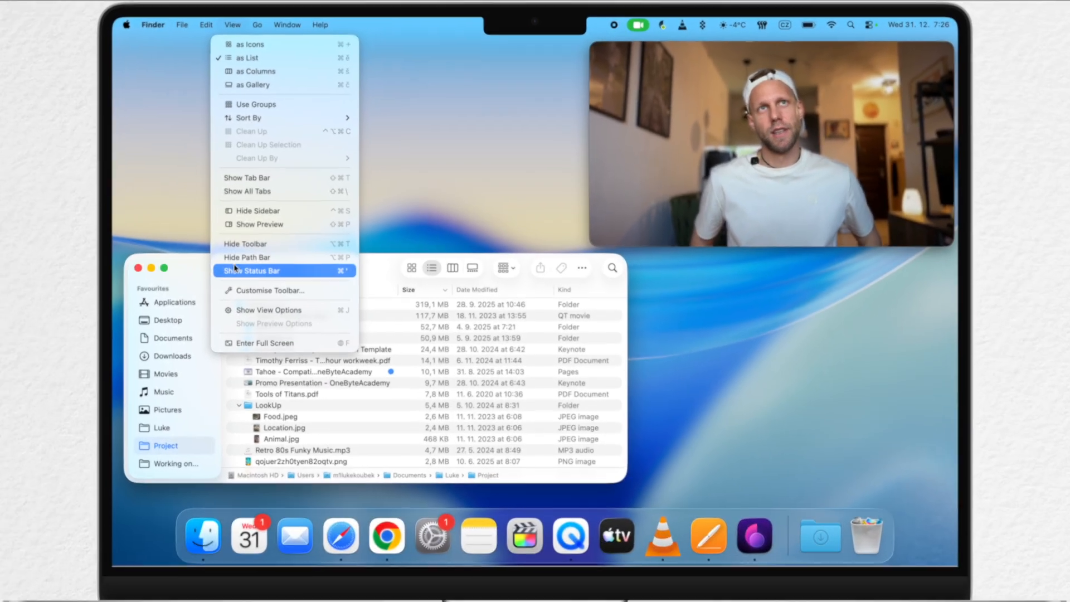
left_click(259, 271)
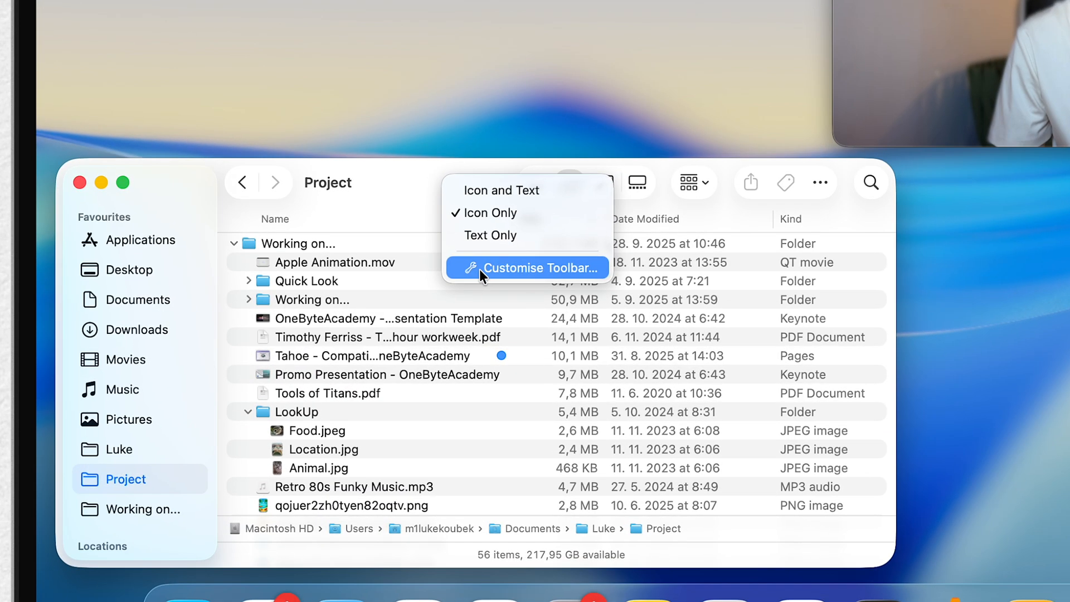
Customise the Project window's toolbar to include the AirDrop item
left_click(542, 267)
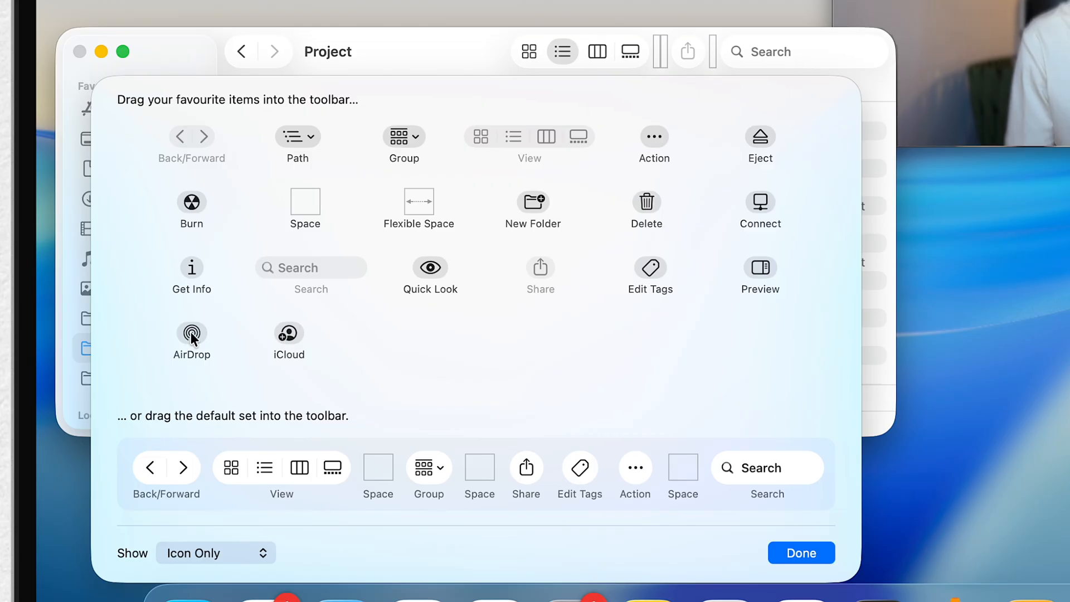
left_click_drag(191, 334, 774, 56)
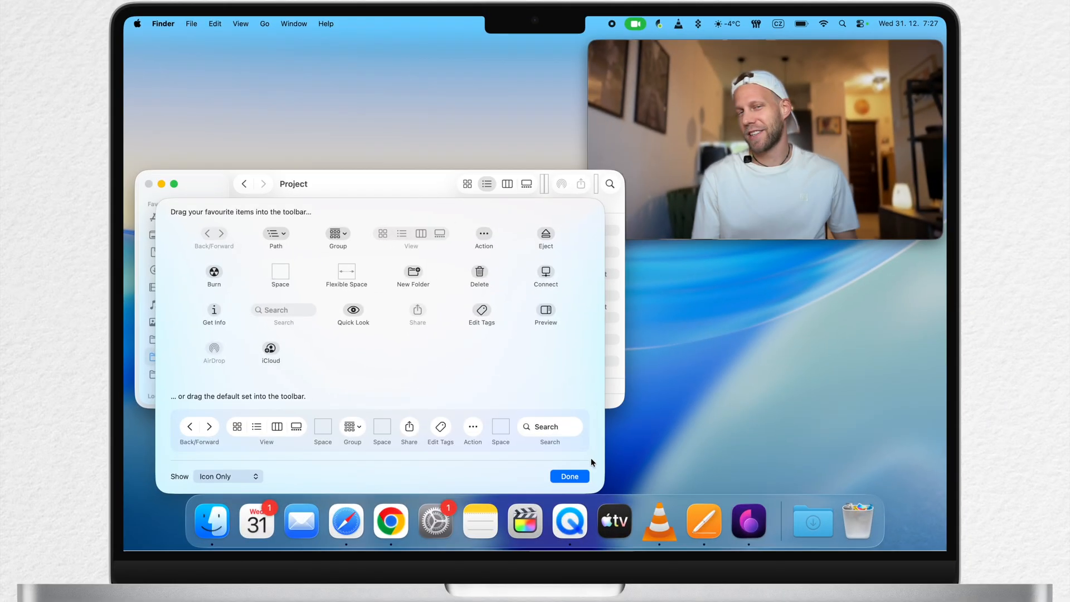
left_click(570, 476)
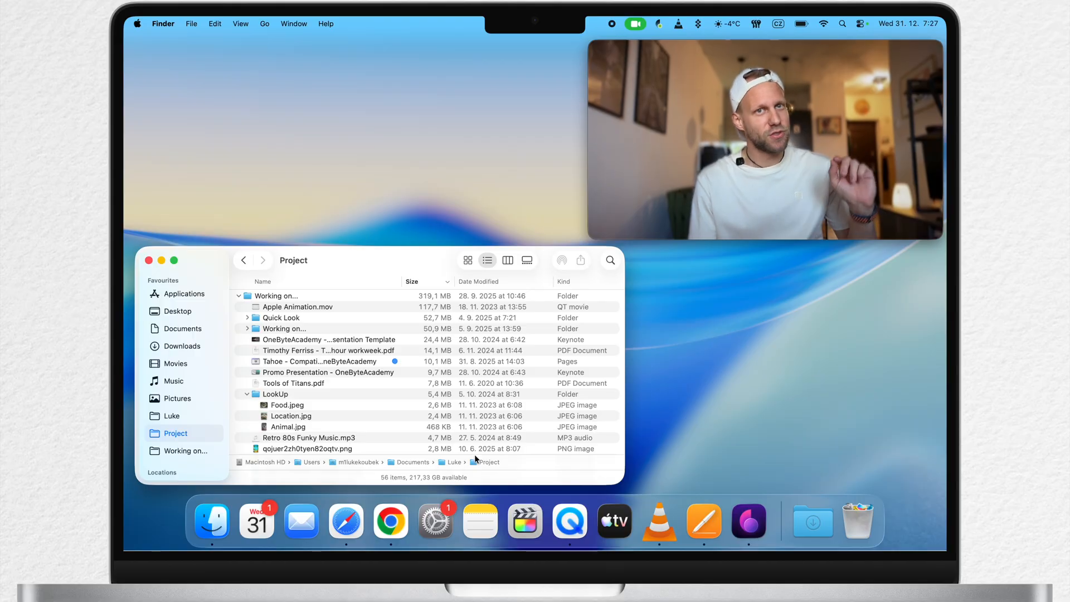
left_click(287, 405)
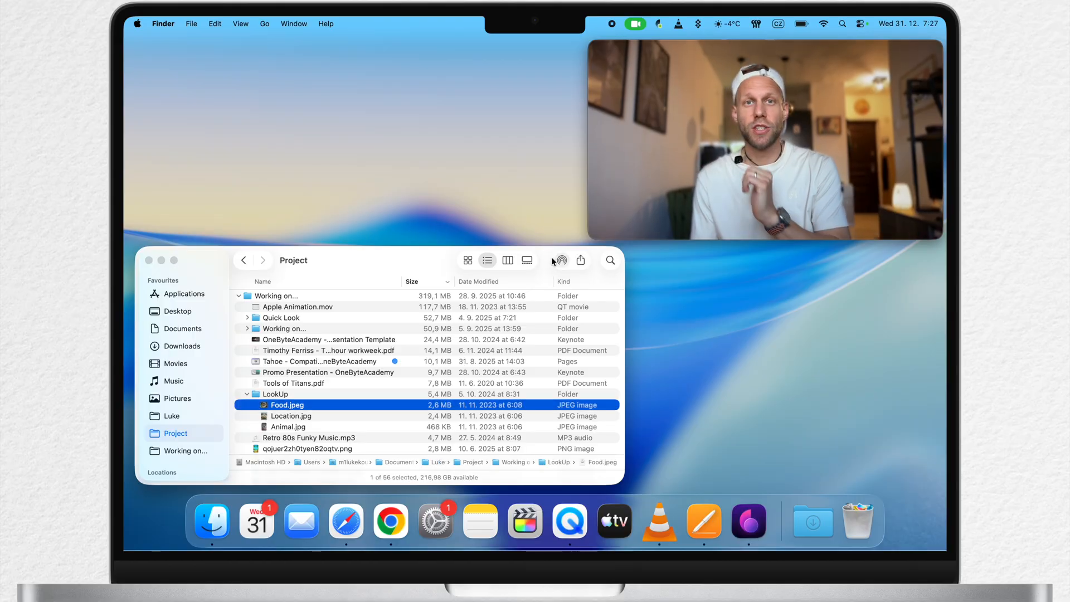
left_click(561, 260)
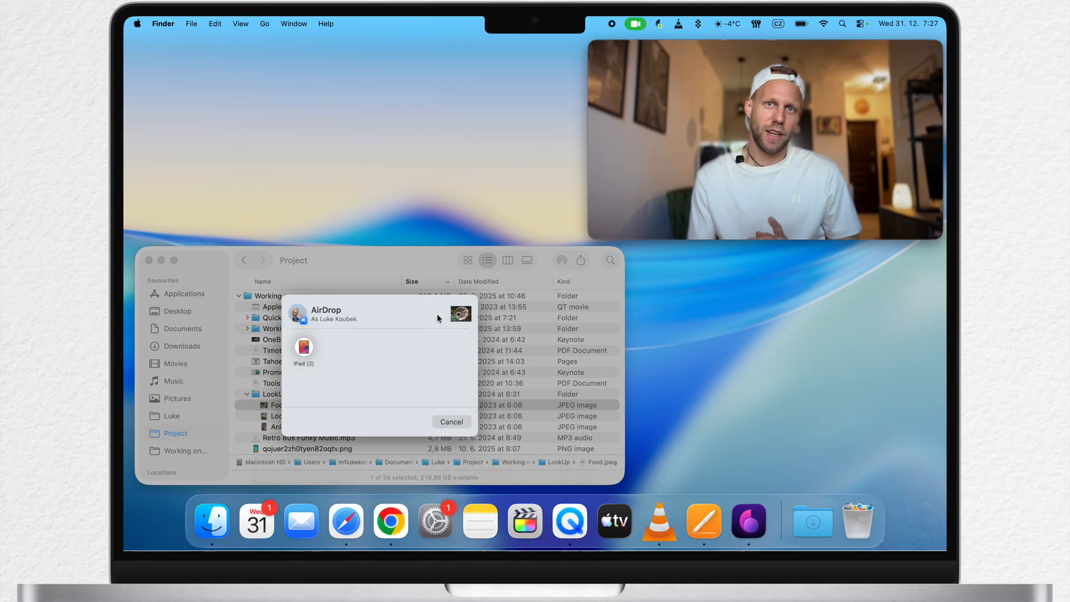
left_click(451, 421)
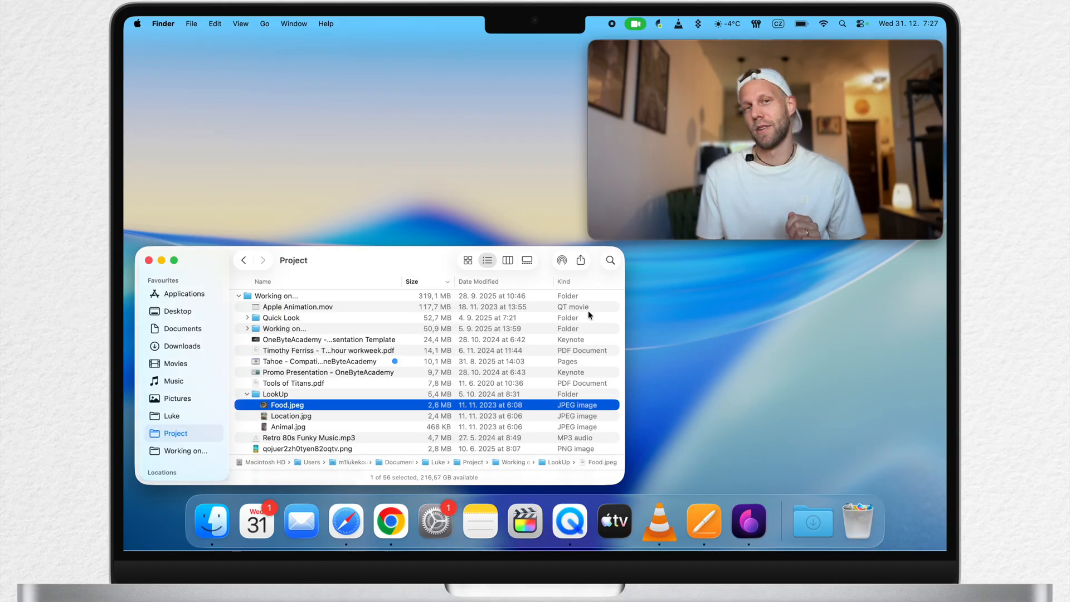
left_click(581, 261)
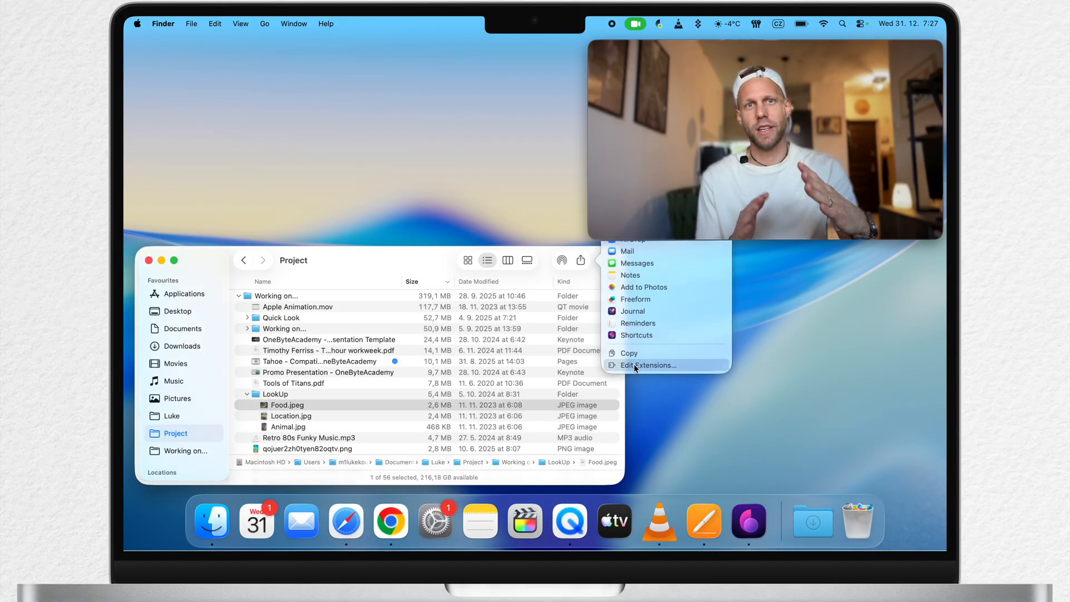
left_click(648, 365)
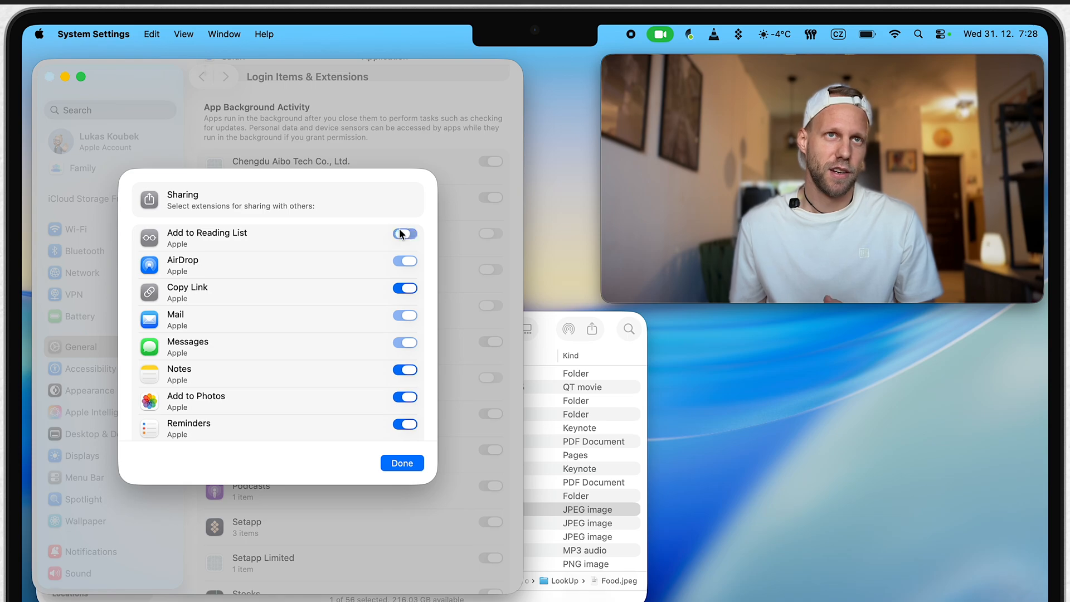
scroll("down", 3)
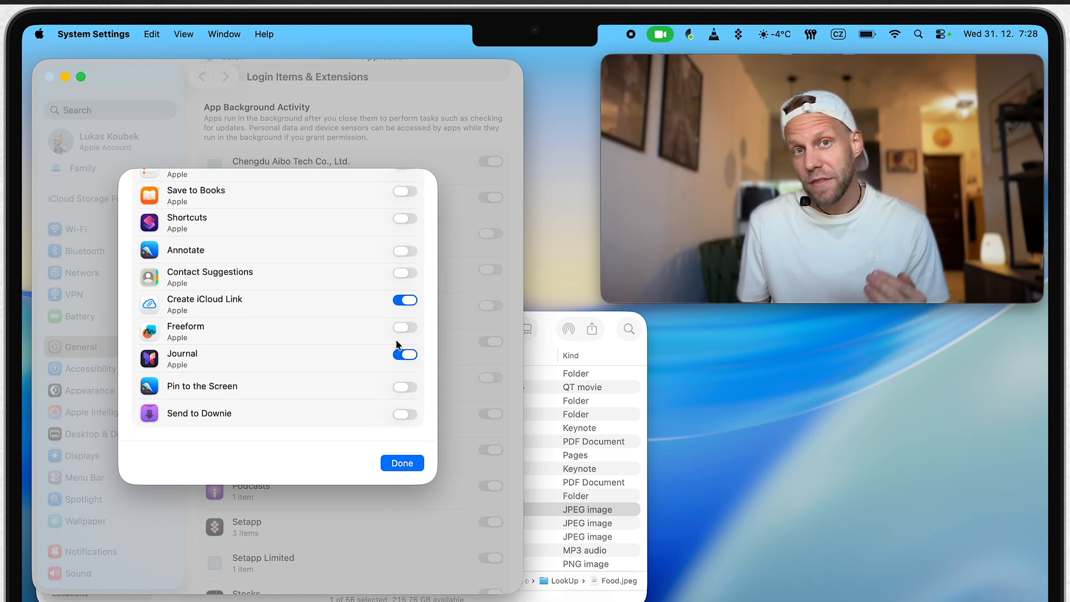
left_click(403, 462)
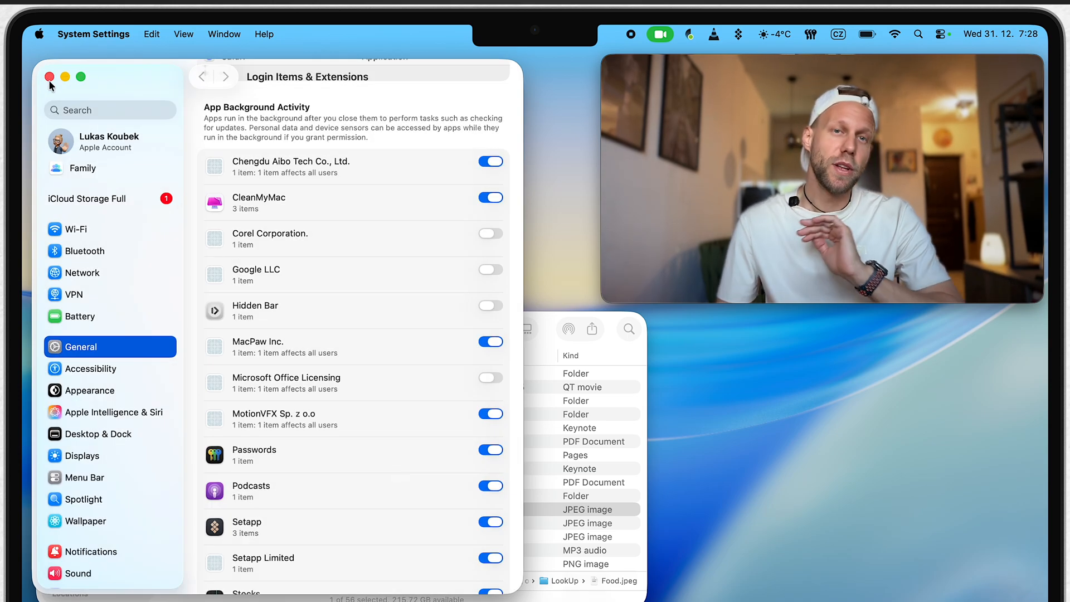
left_click(592, 329)
type("e")
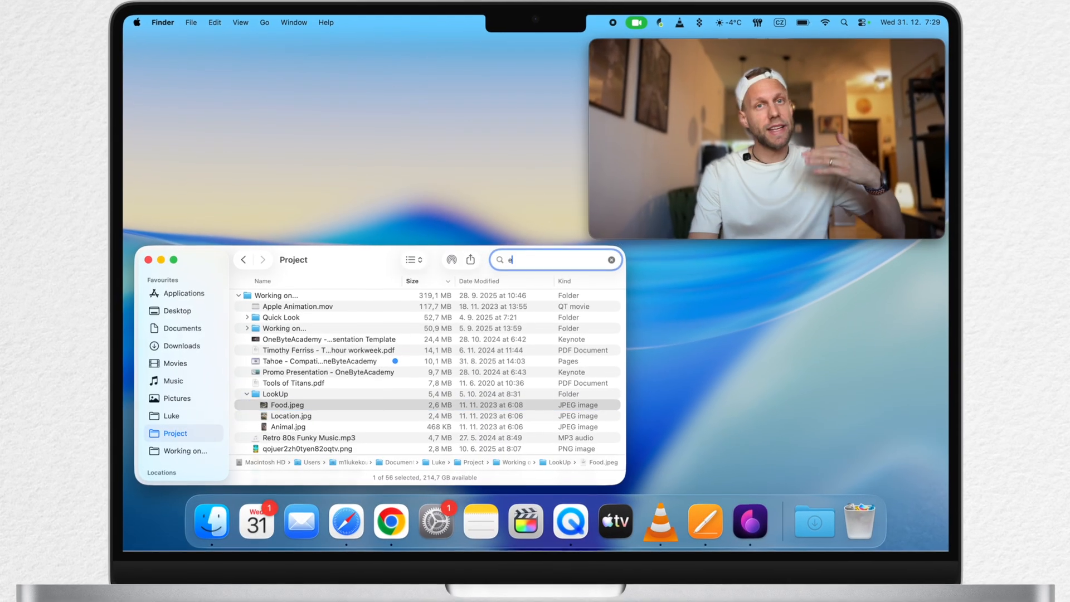
Search for 'ed sheeran', limited to the Project folder
type("d sheeran")
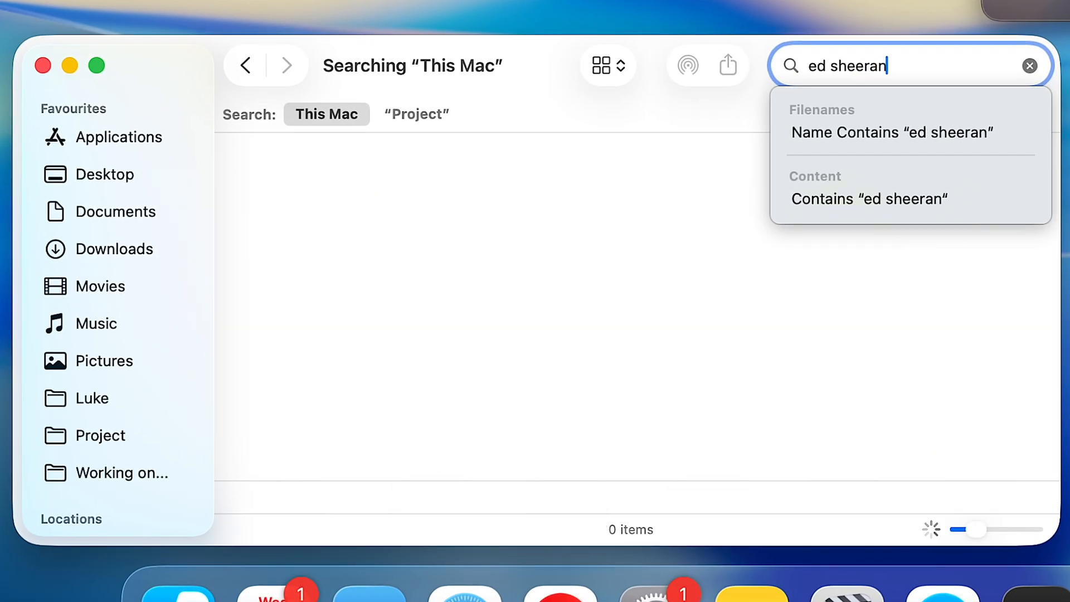
left_click(417, 114)
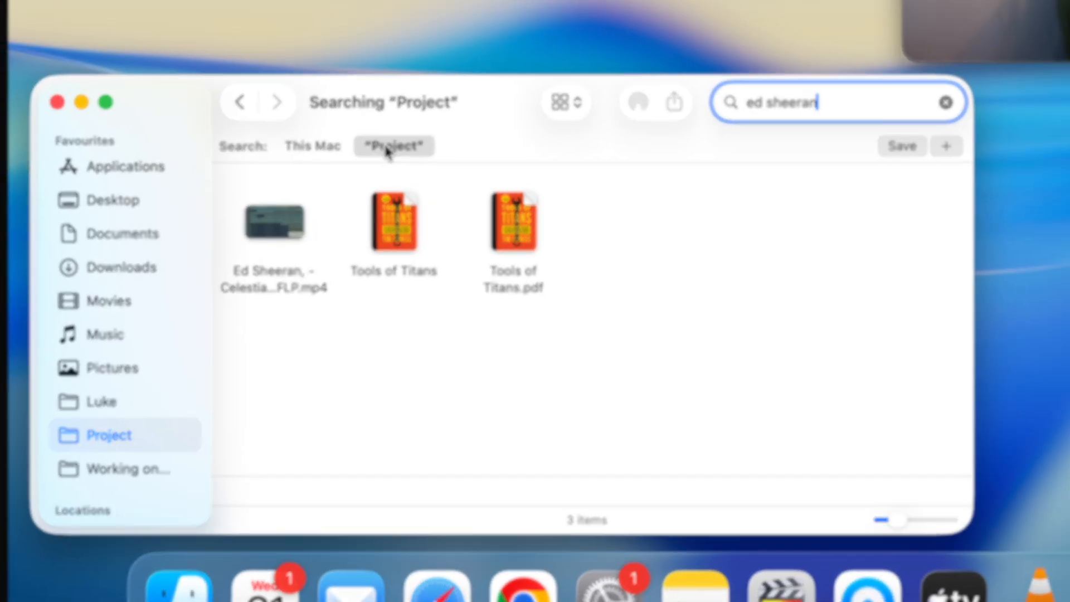
left_click(93, 40)
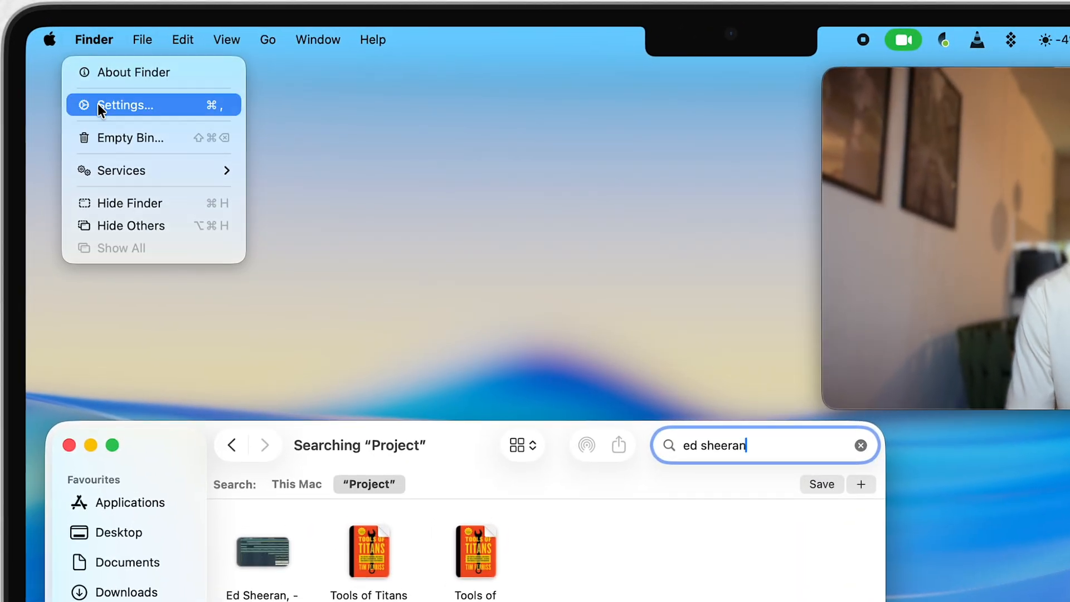
Make Finder searches default to the current folder, and select the Ed Sheeran mp4
left_click(126, 106)
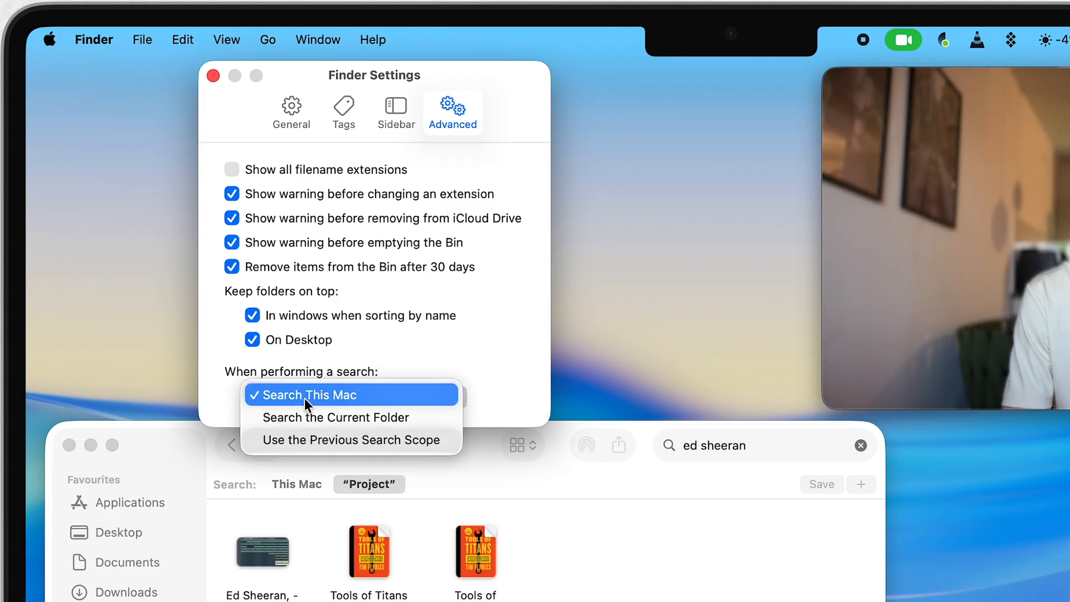
mouse_move(295, 422)
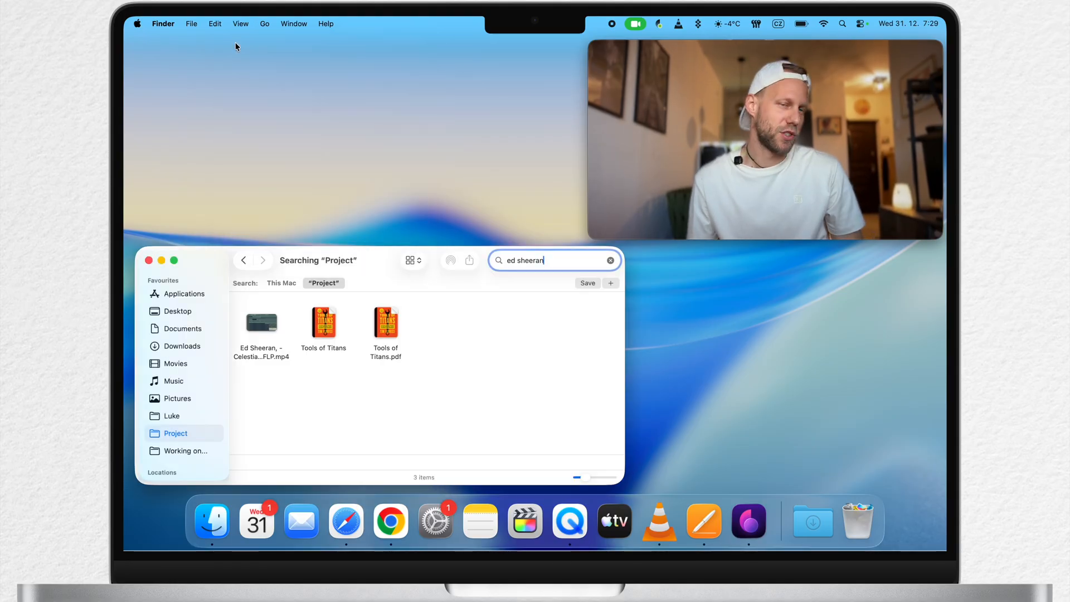
left_click(262, 322)
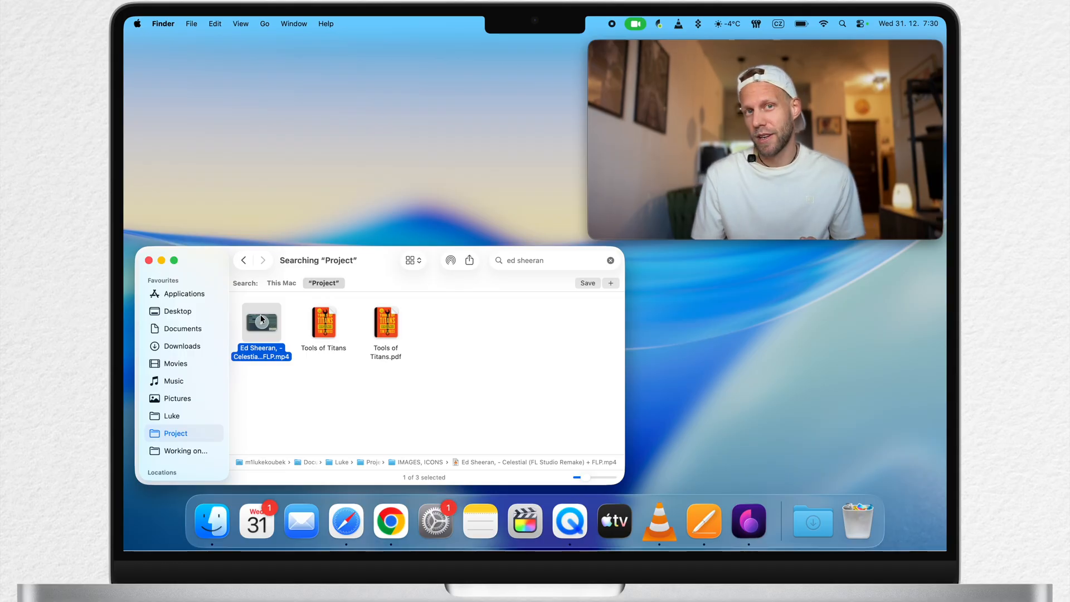
Set VLC as the app for all .mp4 files from the Ed Sheeran video's info
right_click(262, 322)
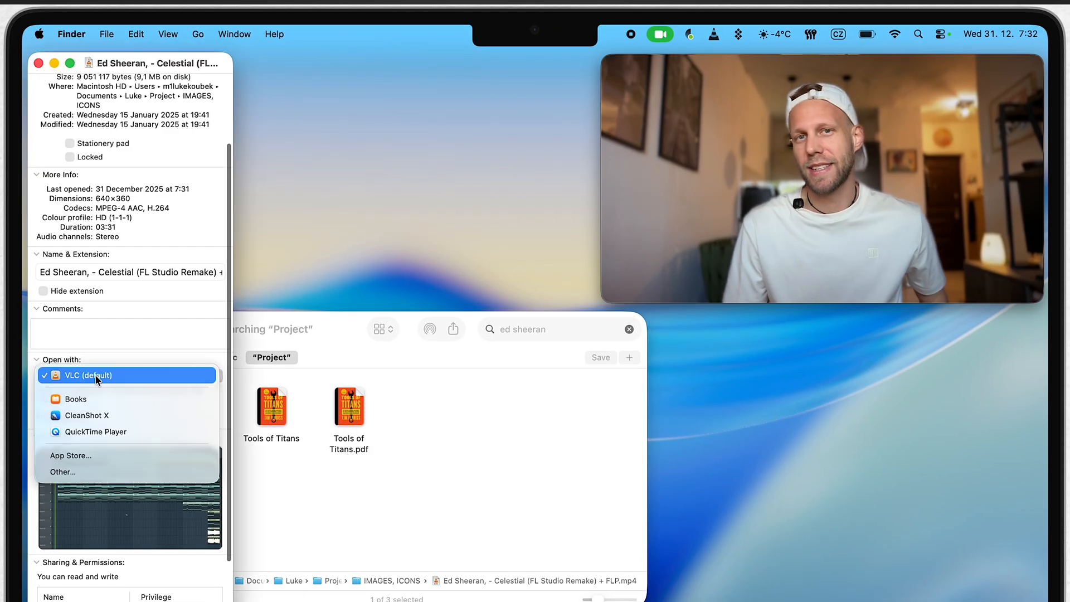
left_click(88, 375)
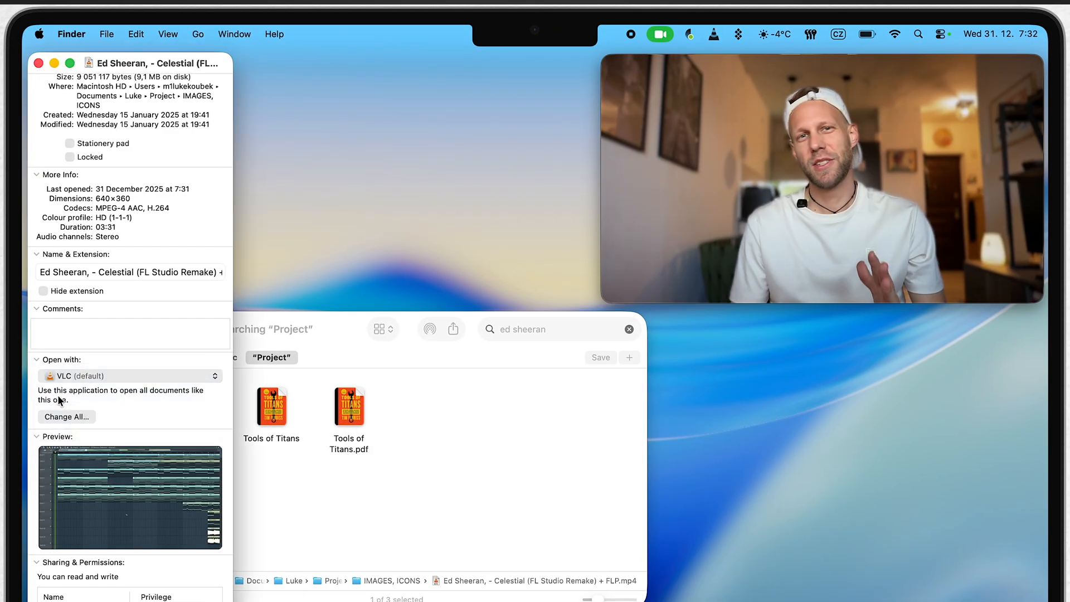
left_click(66, 416)
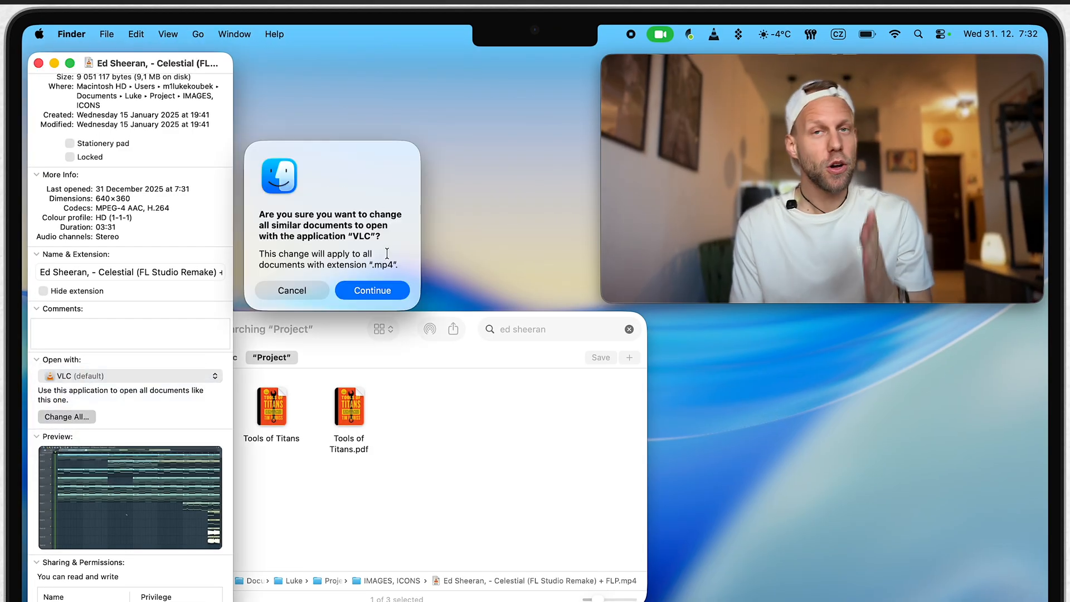
left_click(372, 290)
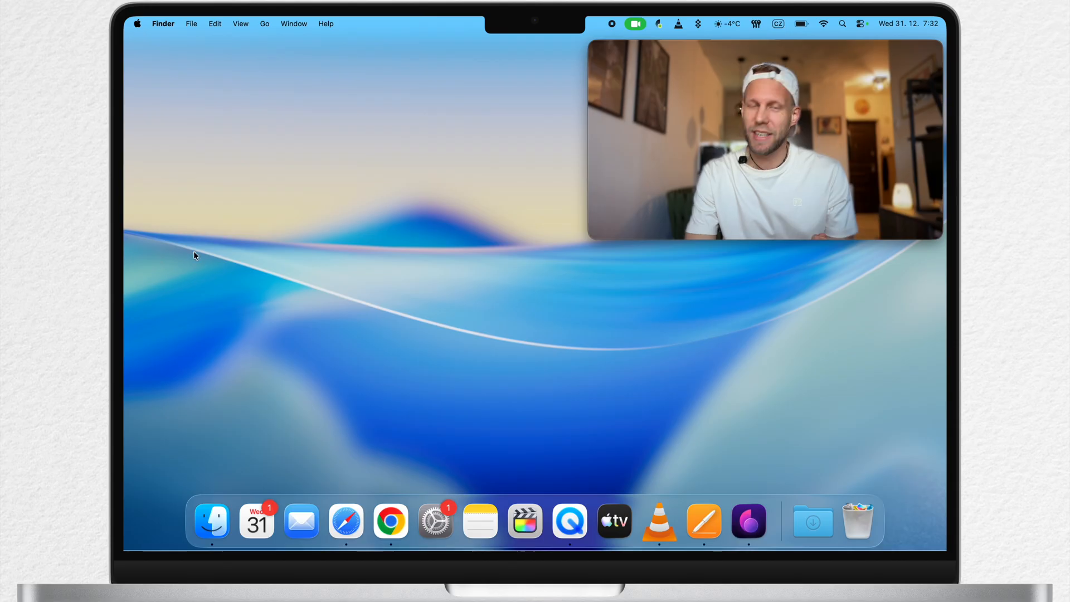
Choose Project as the folder new Finder windows show, then close the window
left_click(139, 23)
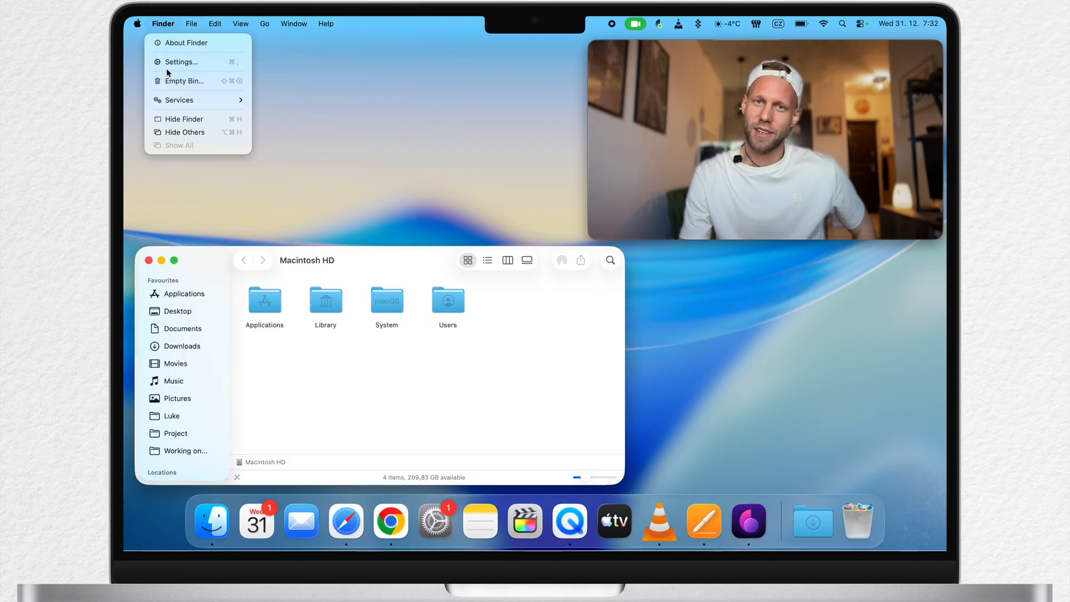
left_click(182, 62)
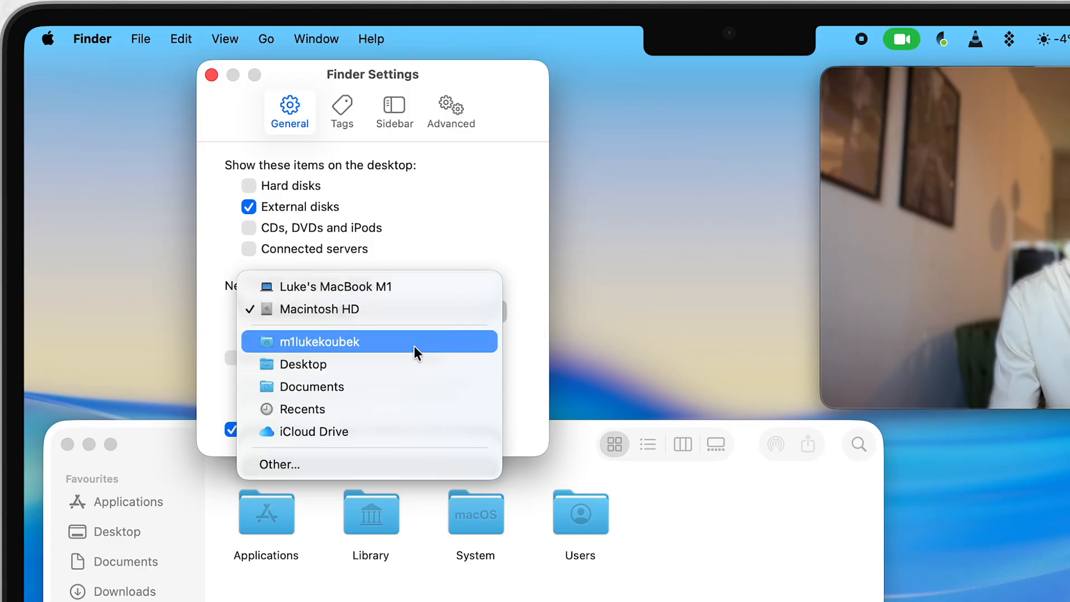
left_click(278, 464)
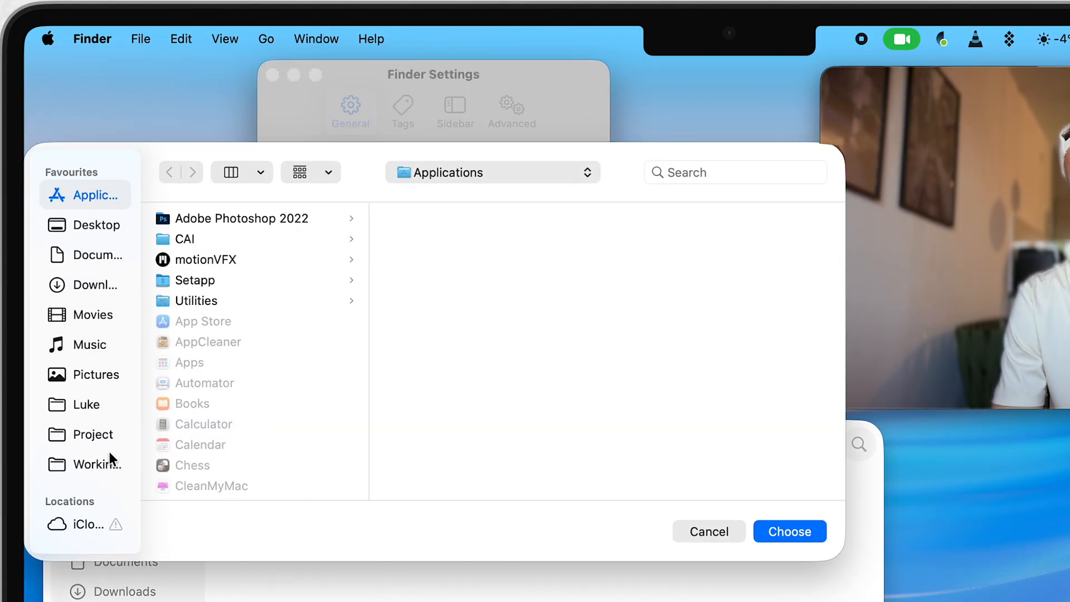
left_click(93, 434)
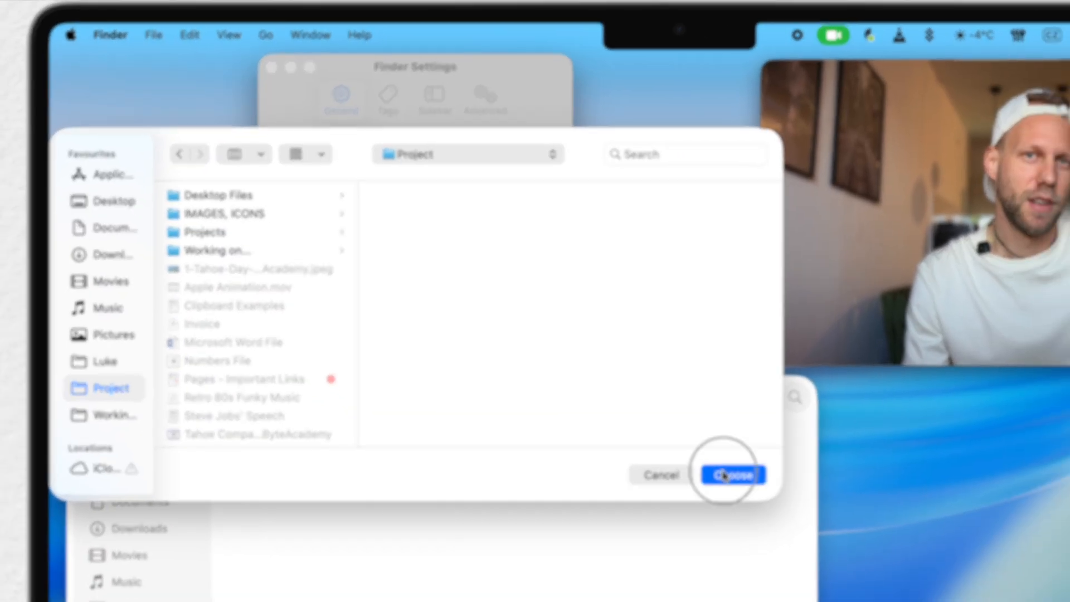
left_click(733, 475)
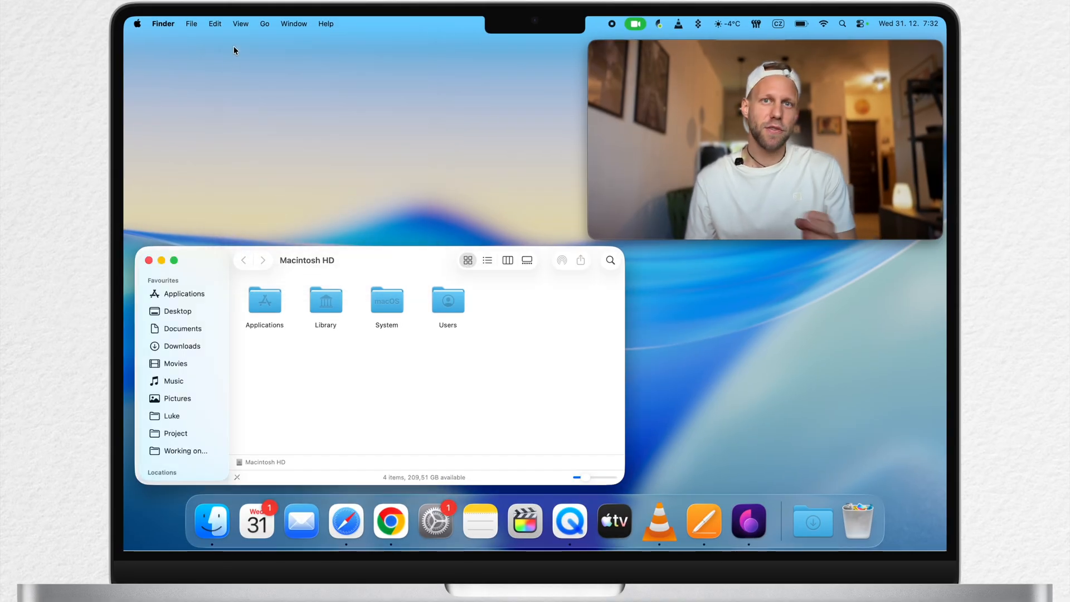
left_click(149, 261)
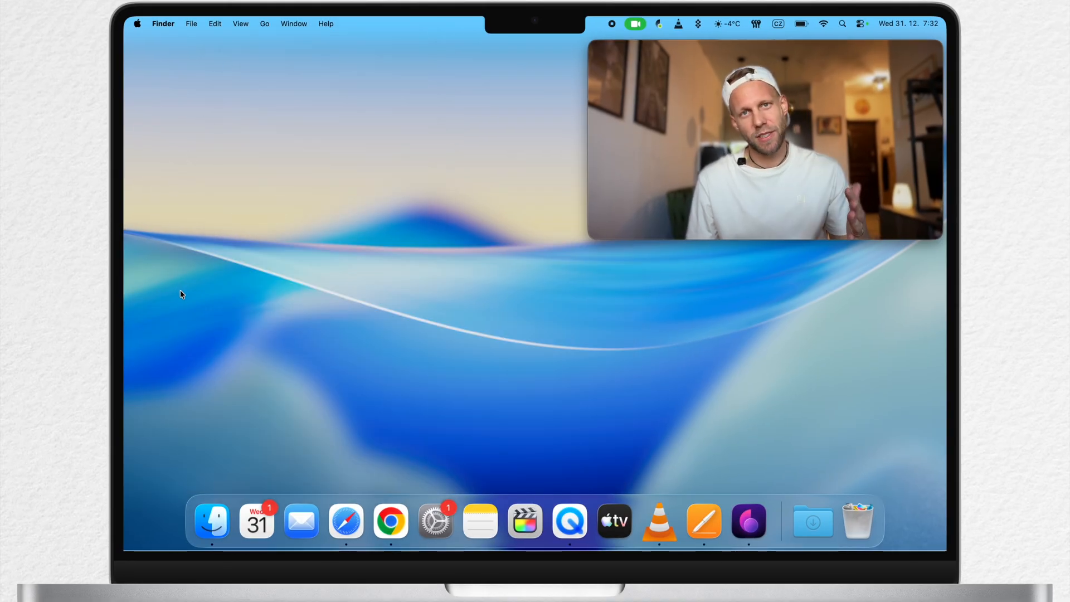
Open a new Finder window into Project and start a New Smart Folder
left_click(213, 522)
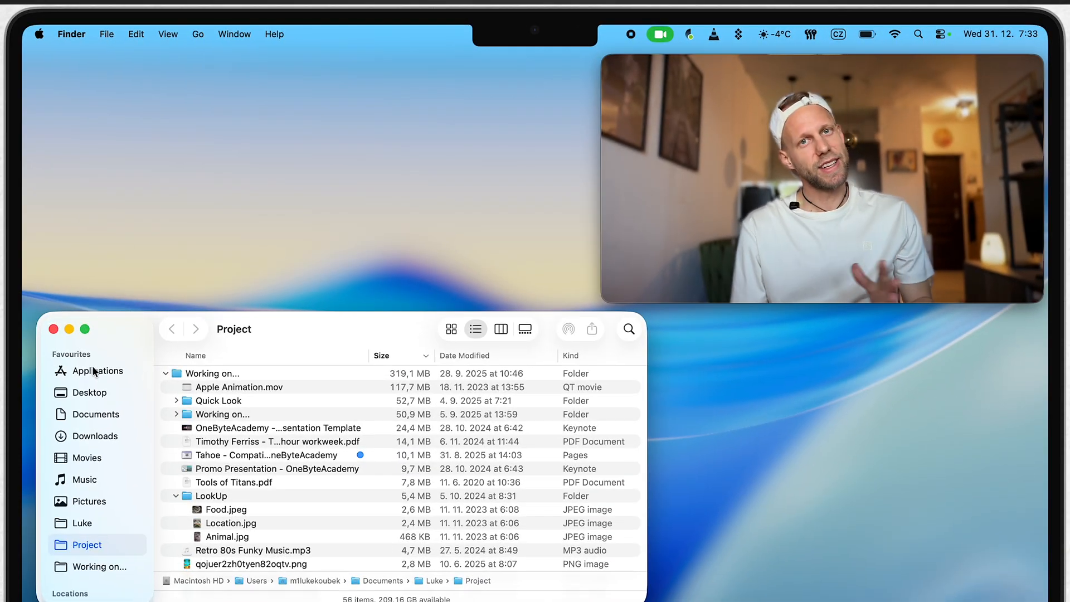
mouse_move(107, 103)
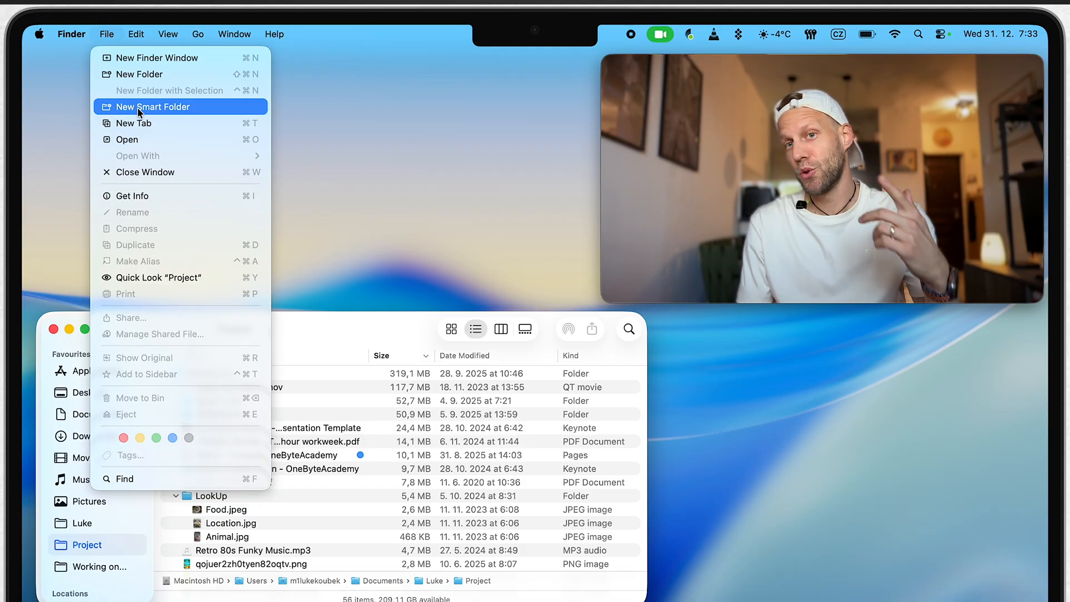
left_click(153, 107)
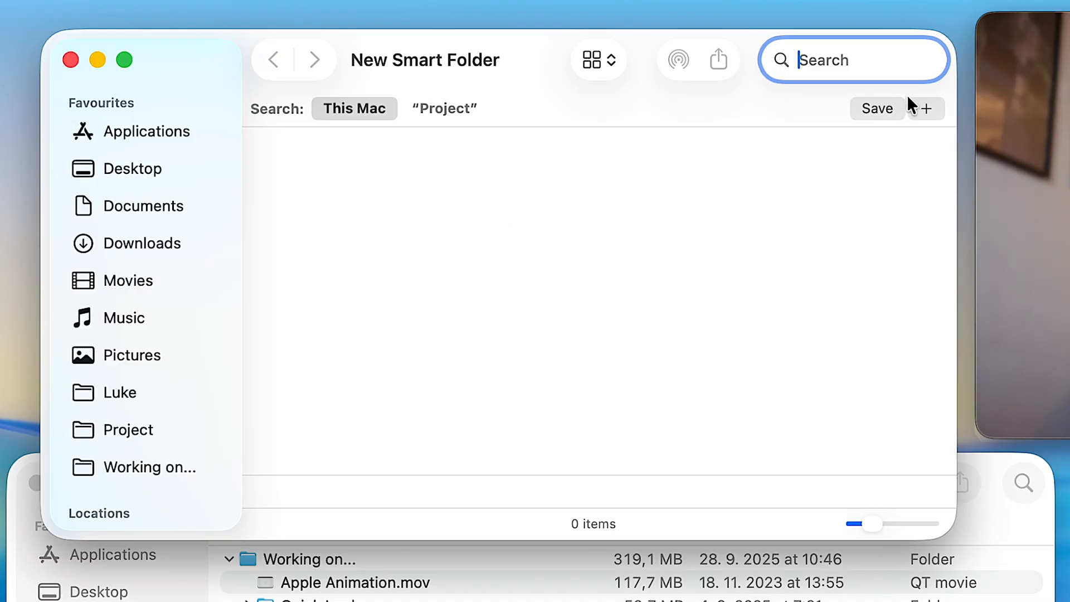
Filter the smart folder to items last opened this week, excluding any of Kind Application
left_click(926, 108)
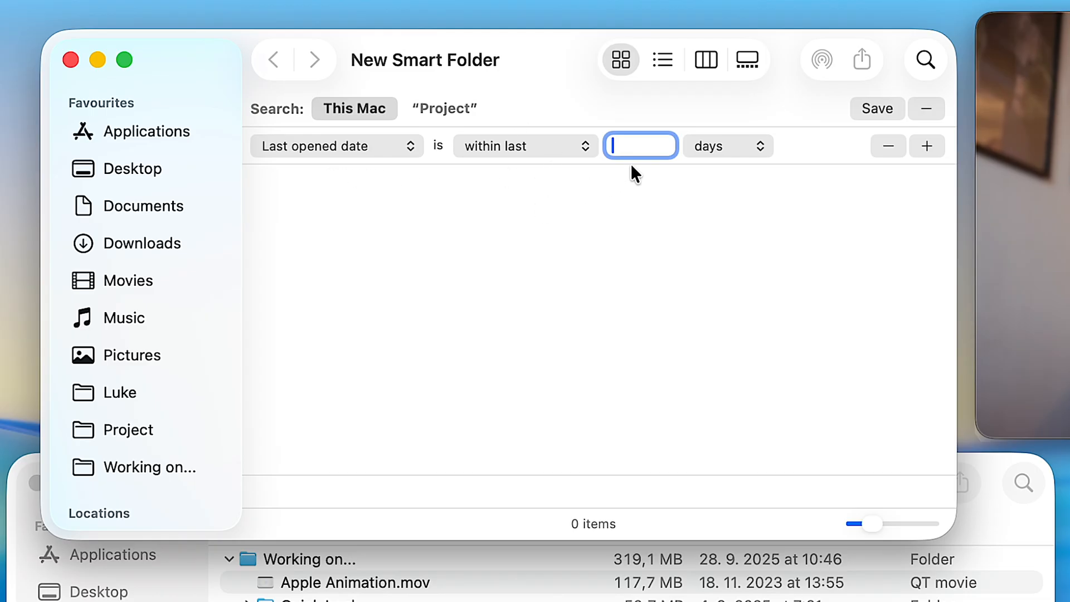
left_click(523, 145)
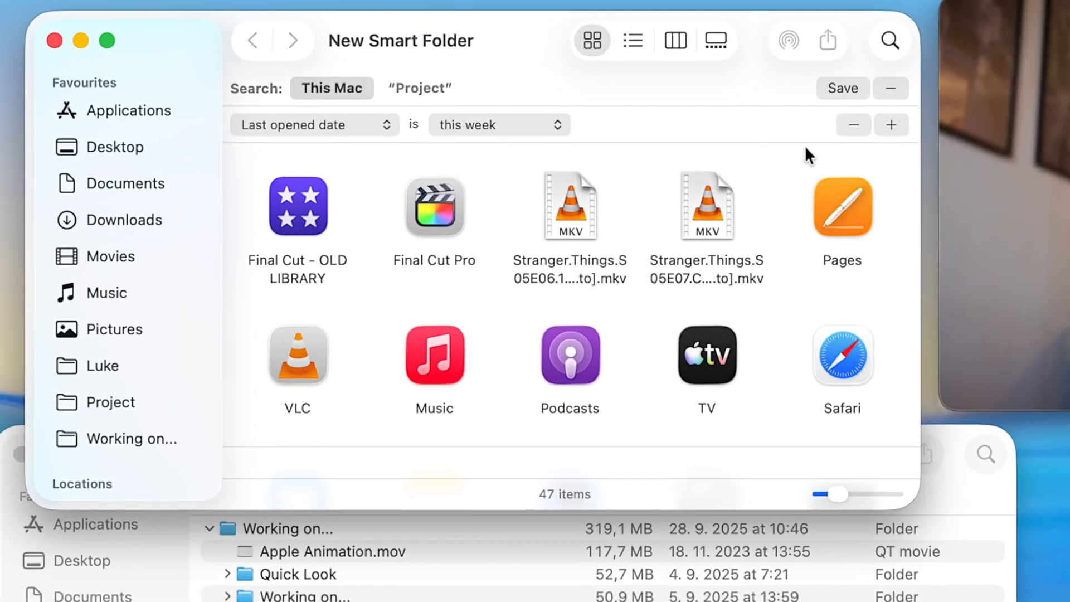
left_click(891, 124)
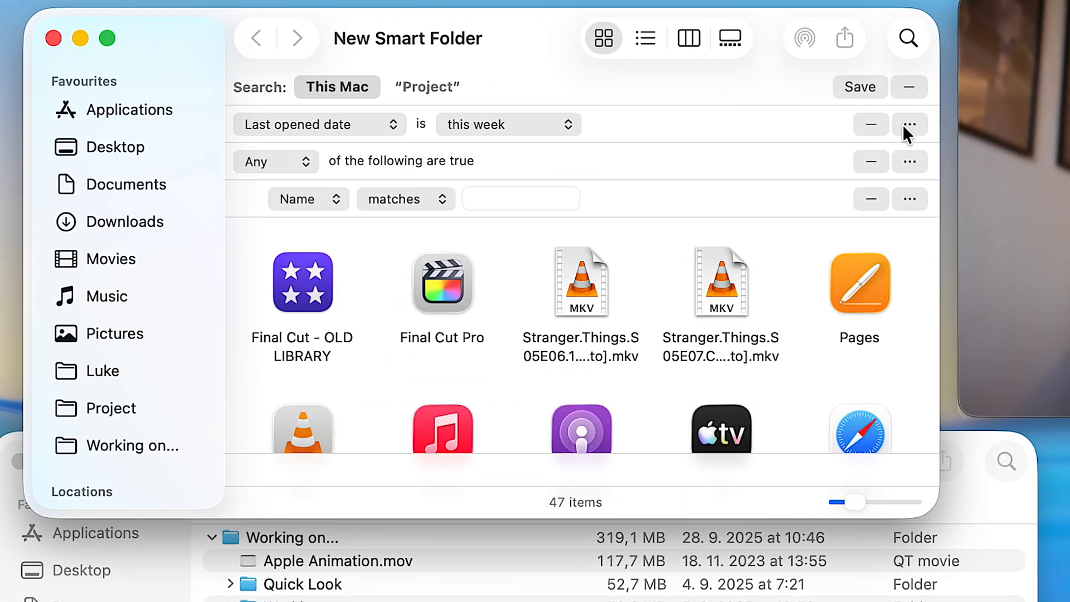
left_click(272, 162)
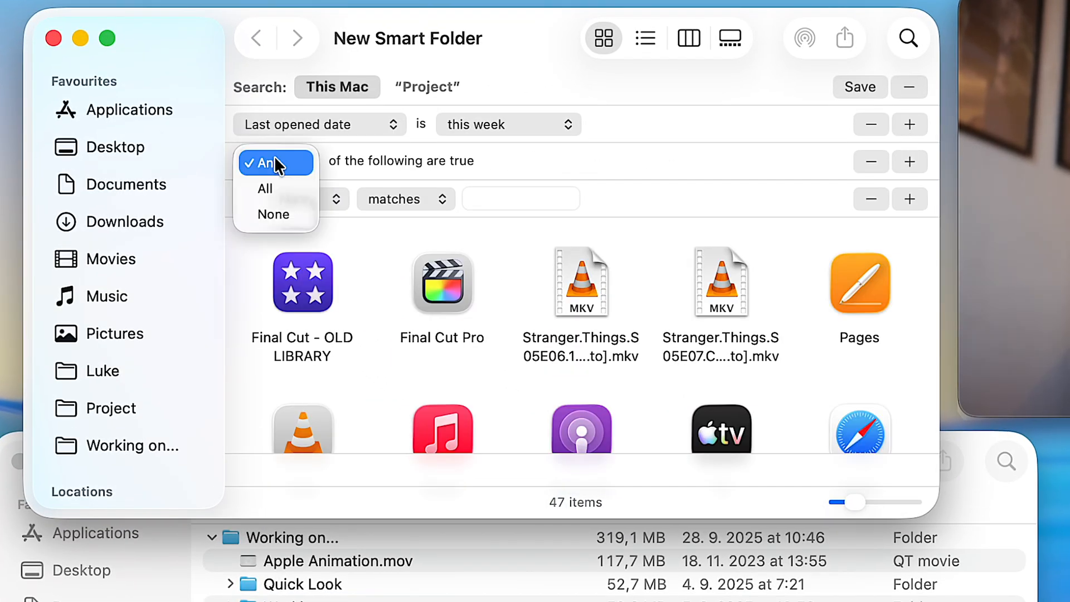
left_click(273, 214)
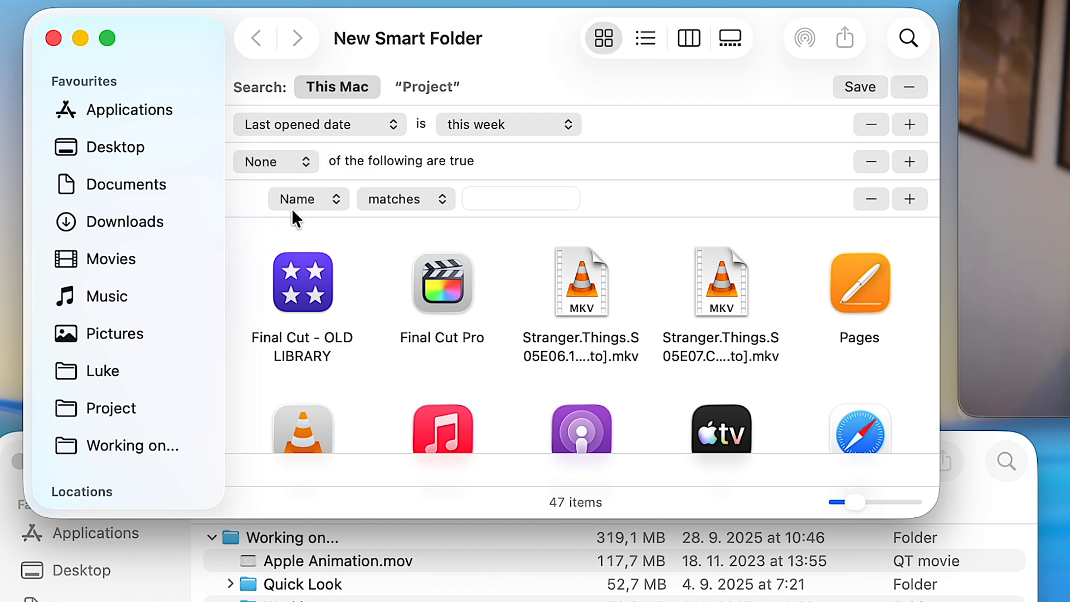
left_click(307, 199)
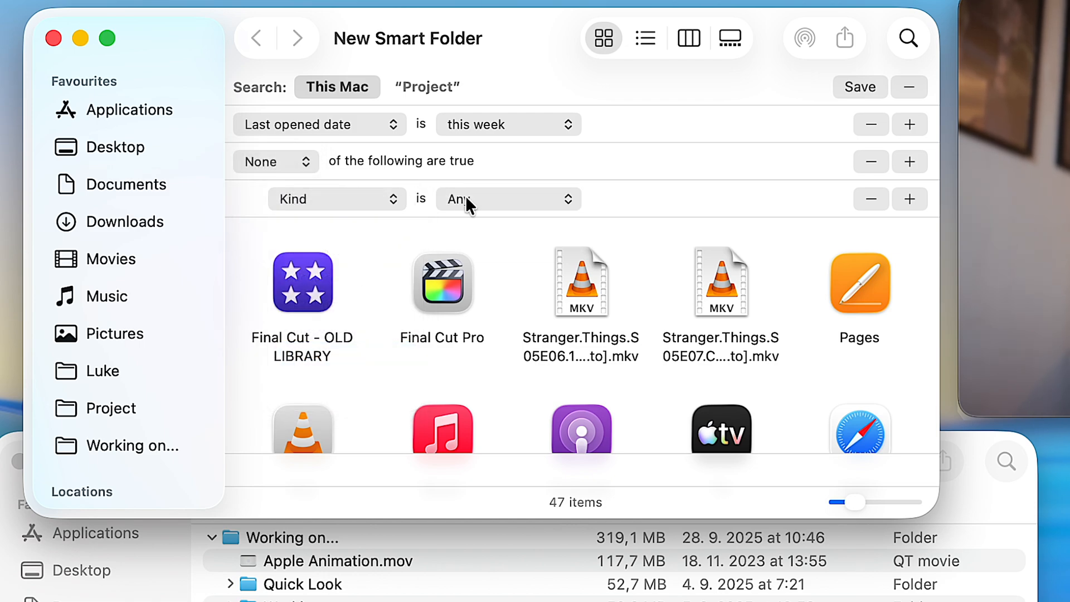
left_click(508, 199)
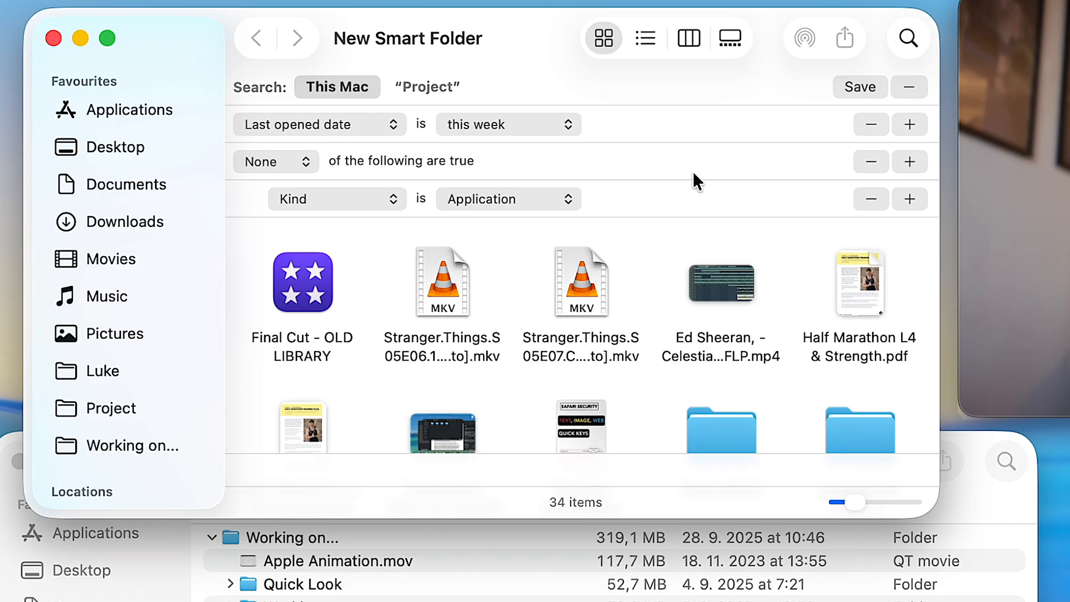
left_click(860, 87)
type("My Recents")
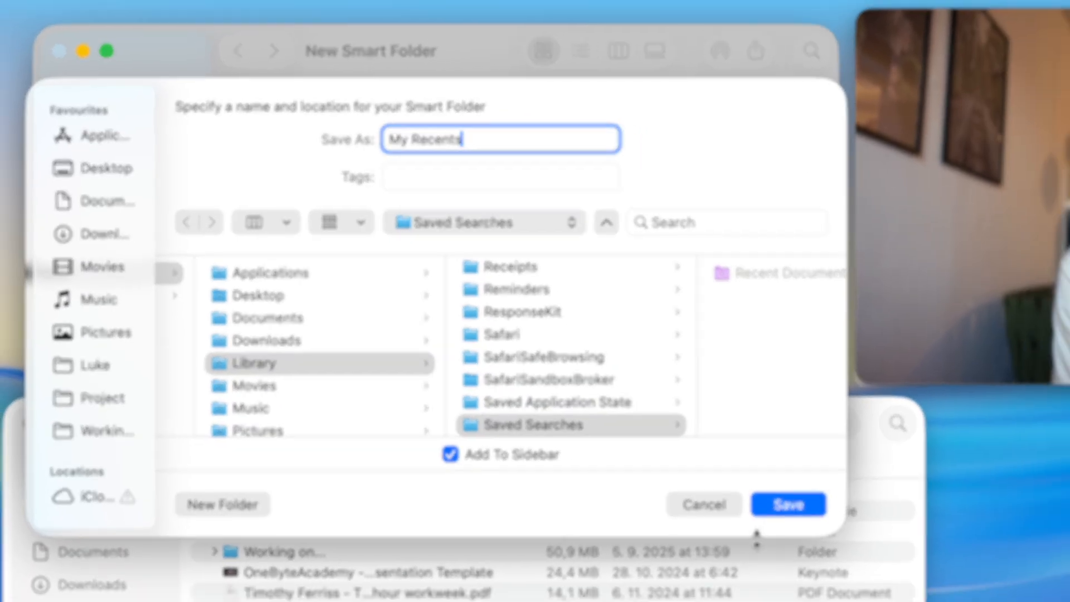
Save the My Recents smart folder and close the My Recents and Project windows
left_click(789, 504)
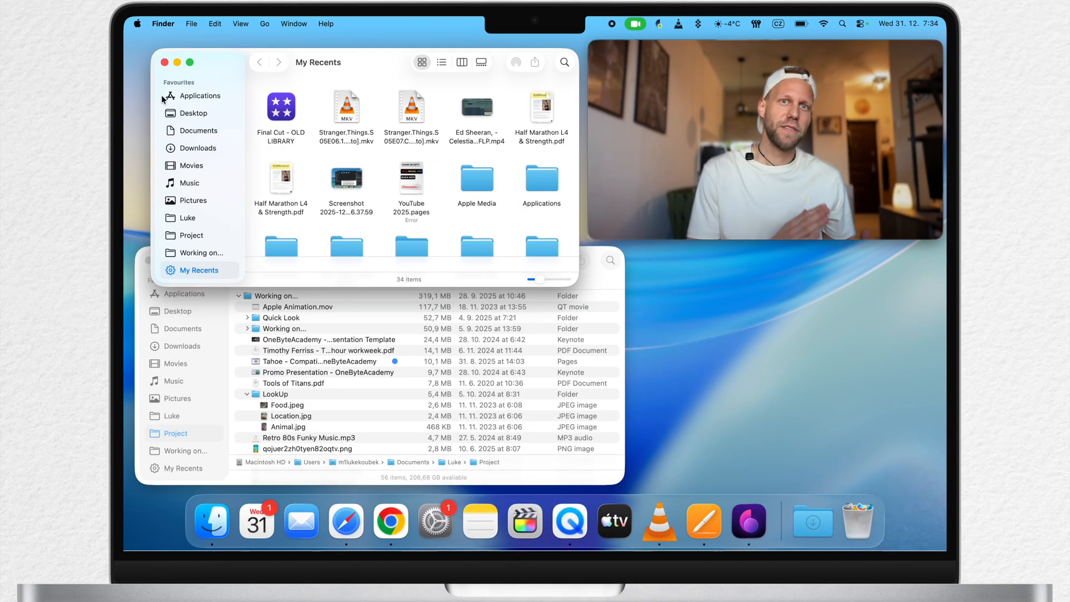
left_click(163, 62)
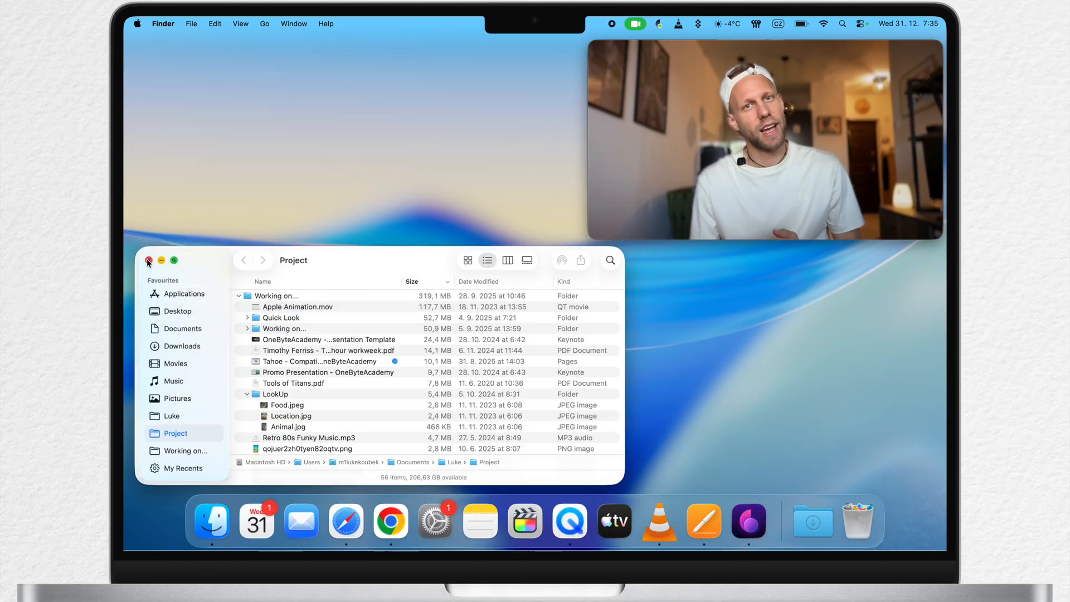
left_click(148, 260)
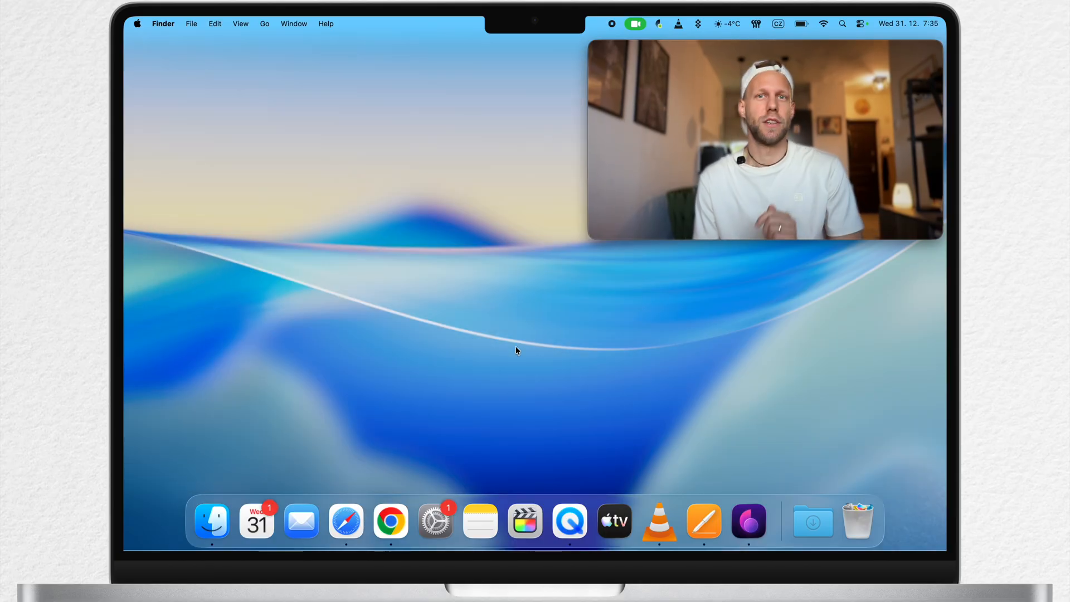